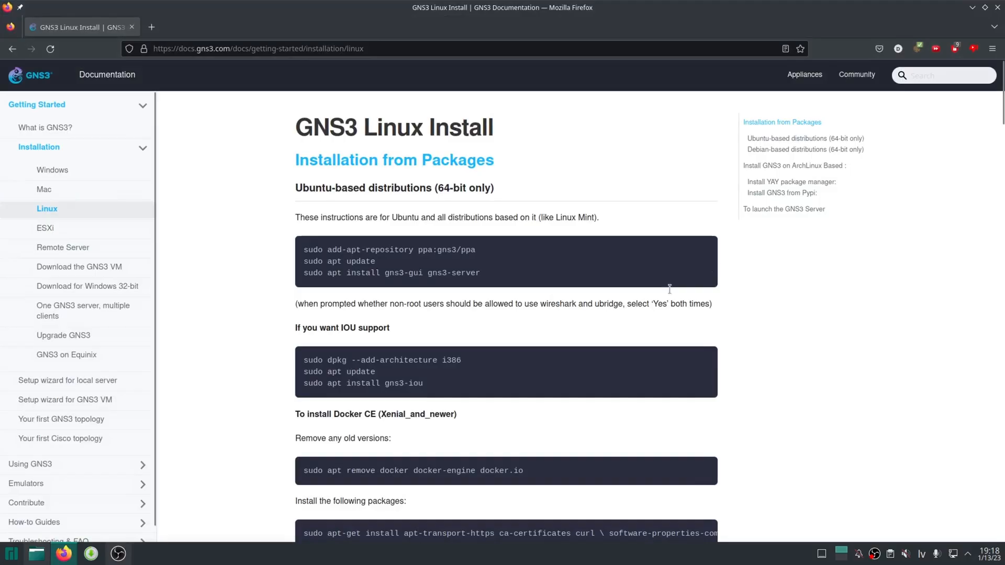
Scroll the GNS3 Linux install docs down to the Install GNS3 on ArchLinux Based section.
{"action": "scroll", "scroll_direction": "down", "scroll_amount": 3}
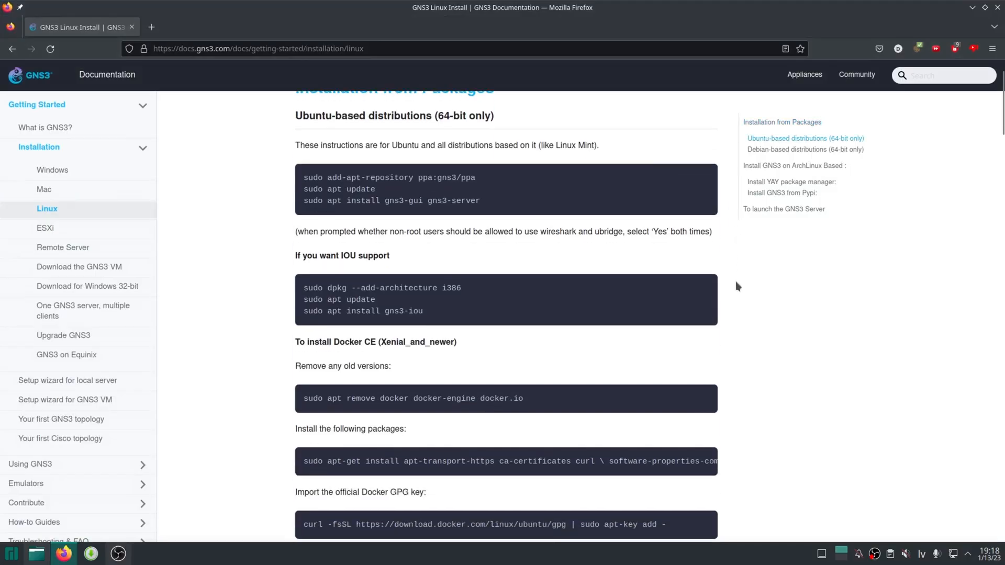
{"action": "scroll", "scroll_direction": "down", "scroll_amount": 3}
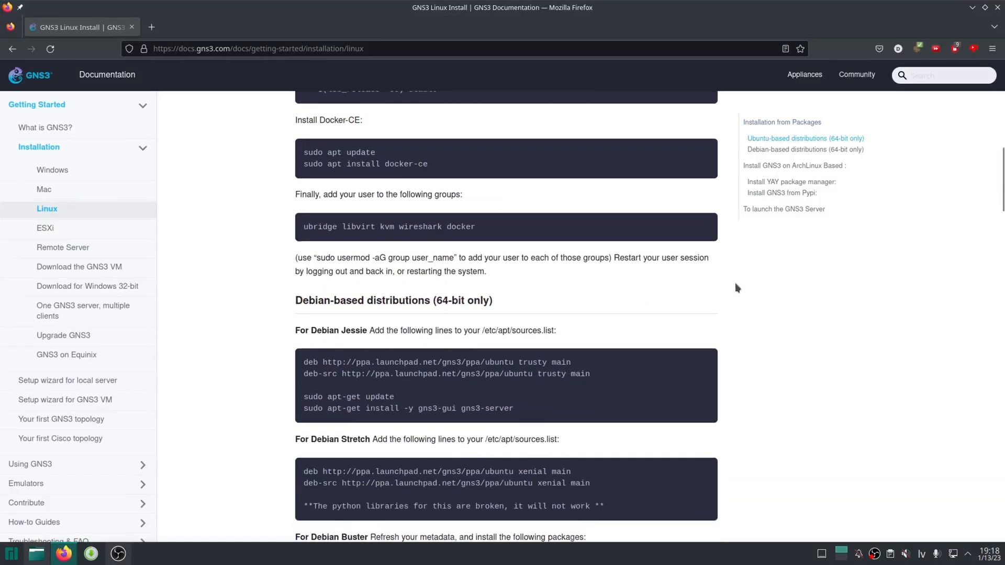
{"action": "scroll", "scroll_direction": "down", "scroll_amount": 3}
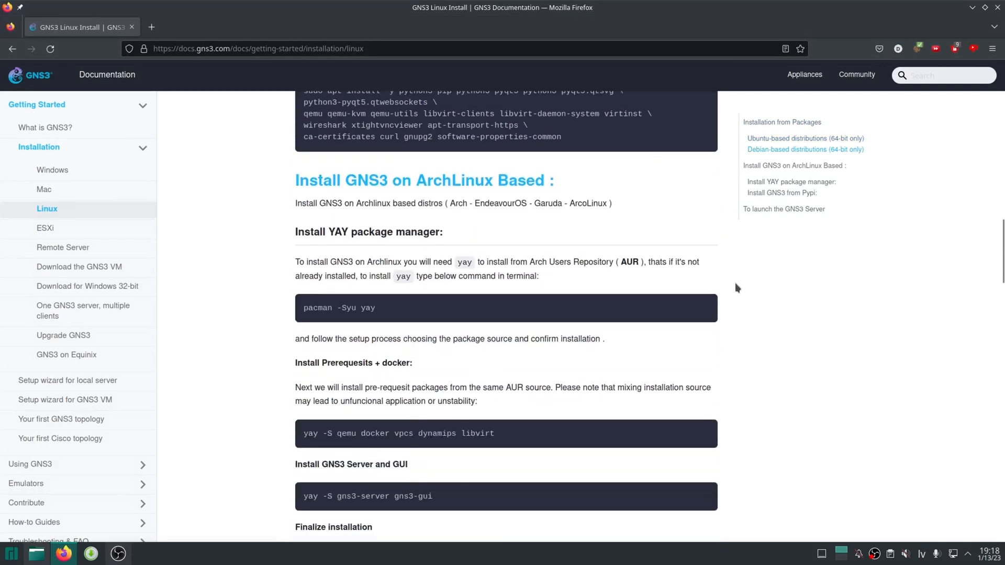
{"action": "scroll", "scroll_direction": "down", "scroll_amount": 3}
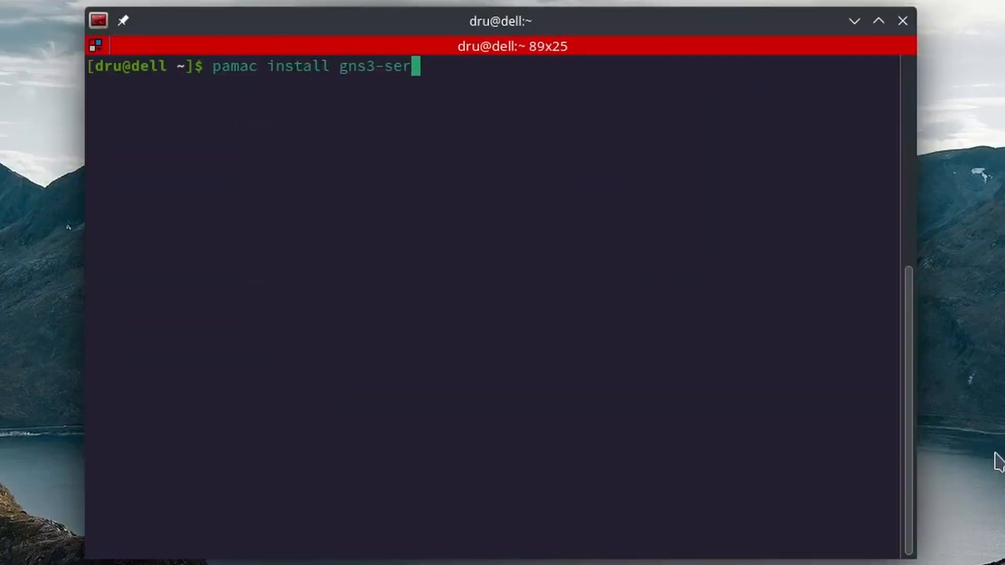
Run pamac install gns3-server gns3-gui dynamips ubridge docker vpcs libvirt qemu wireshark and confirm with y.
{"action": "type", "text": "ver gns3-gui dynamips ubridge docker"}
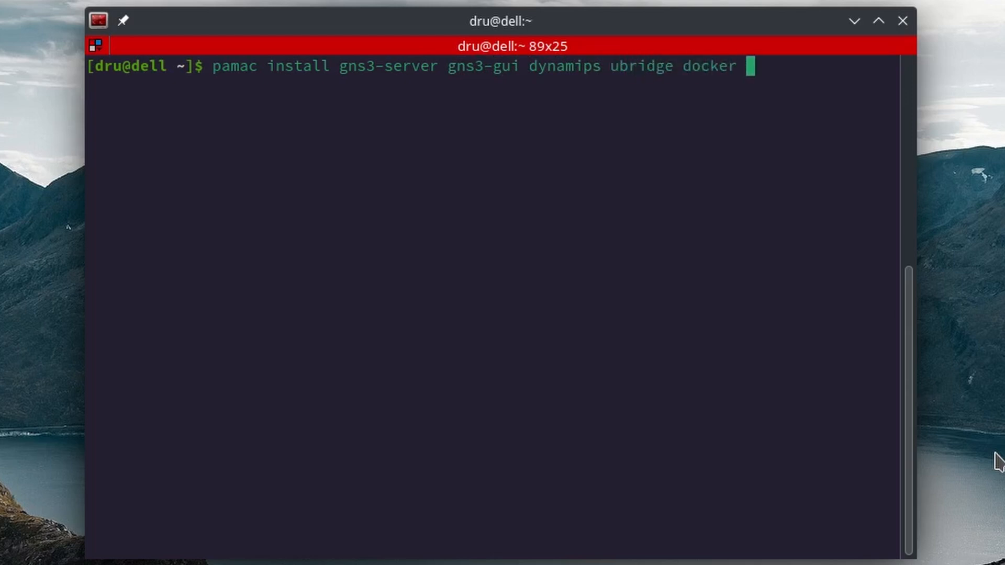
{"action": "type", "text": "vpcs lib"}
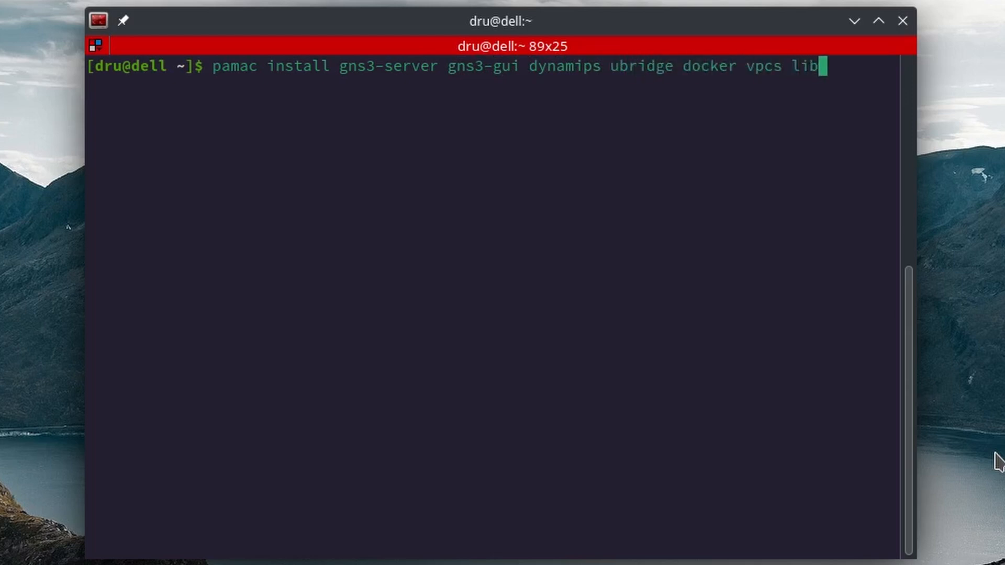
{"action": "type", "text": "virt qemu wireshark"}
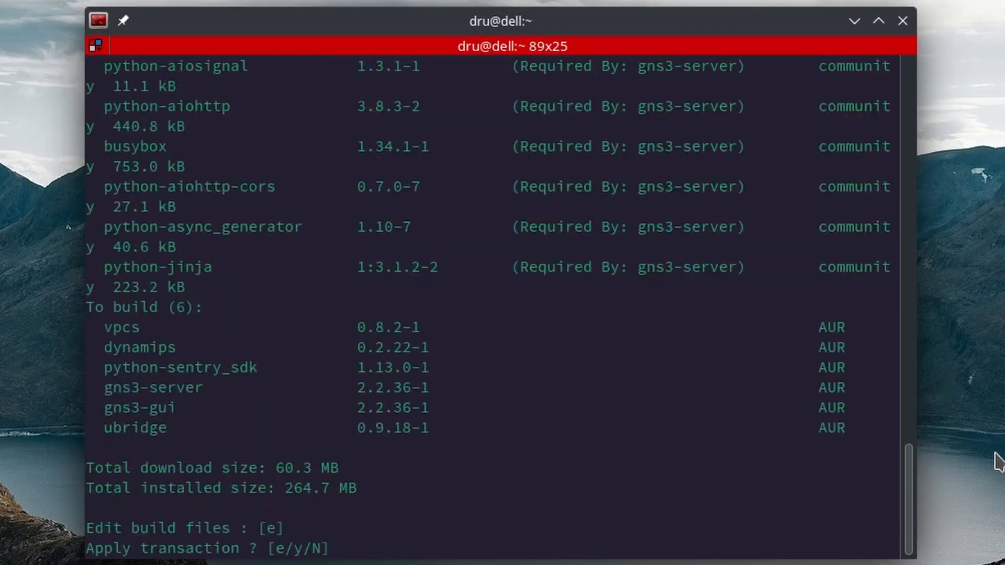
{"action": "type", "text": "y"}
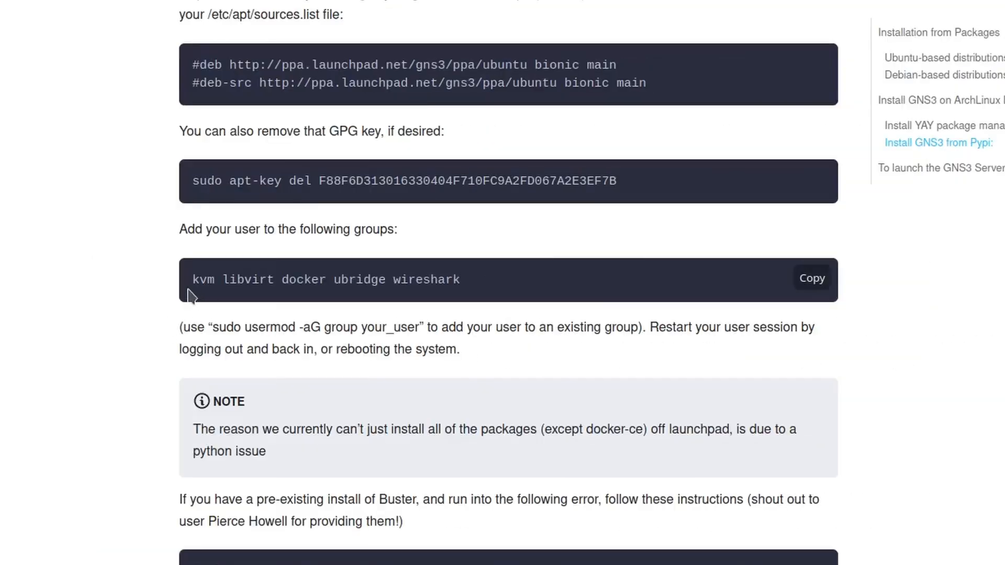
{"action": "mouse_move", "coordinate": [480, 291]}
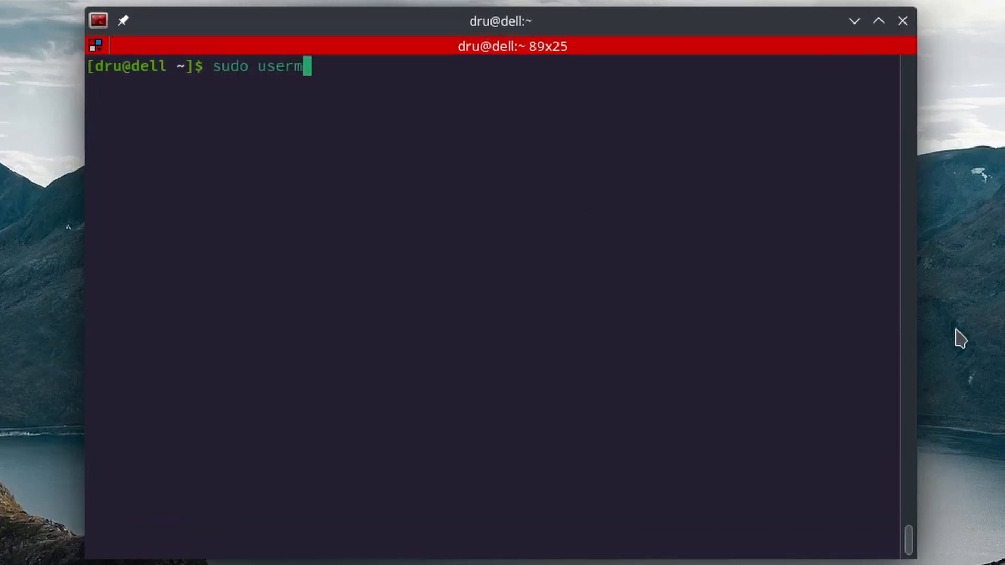
Run sudo usermod -aG for the kvm, libvirt, ubridge, docker and wireshark groups.
{"action": "type", "text": "od -aG kvm dr"}
{"action": "type", "text": "sudo"}
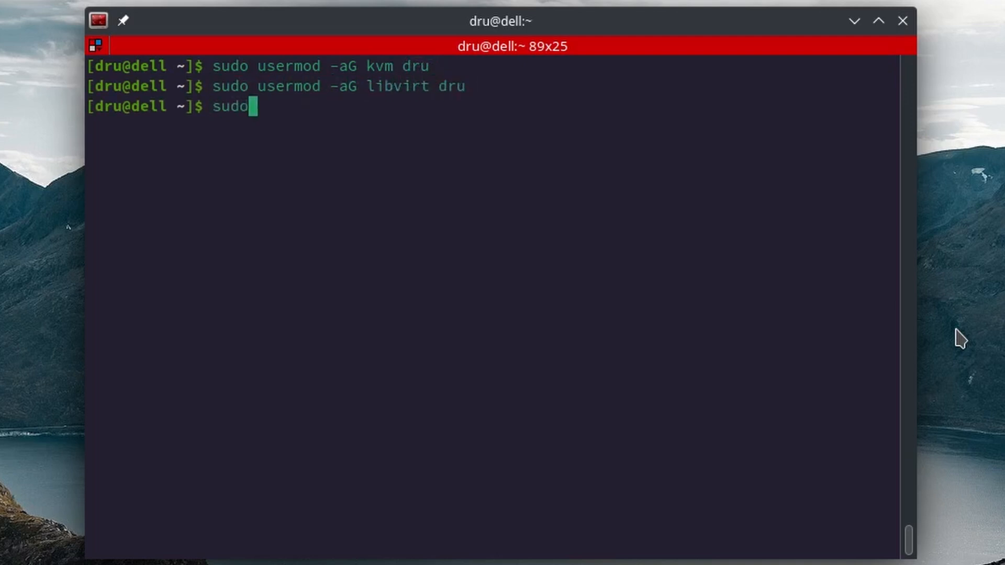
{"action": "type", "text": "usermod -aG ubridge dru"}
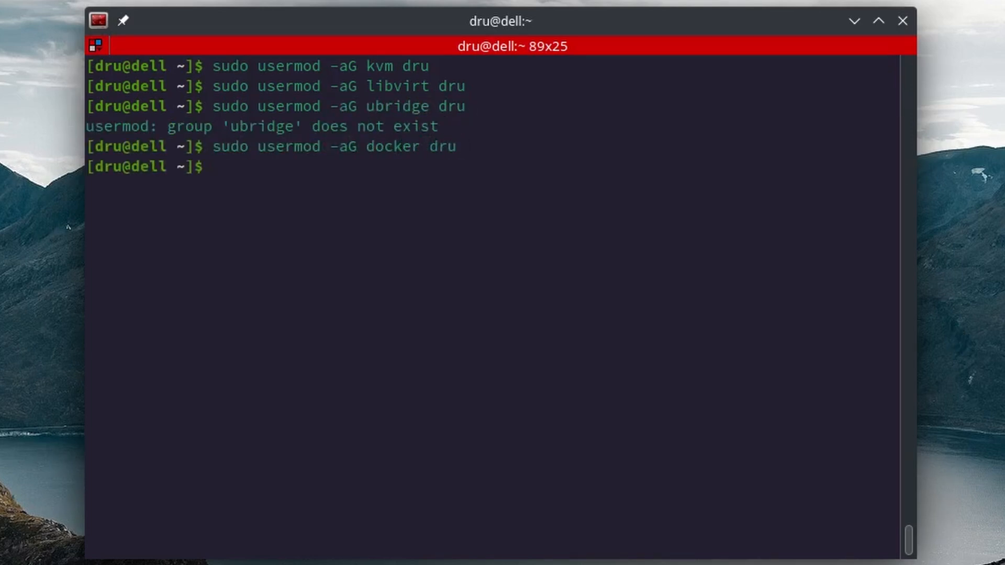
{"action": "type", "text": "sudo usermod -aG wire"}
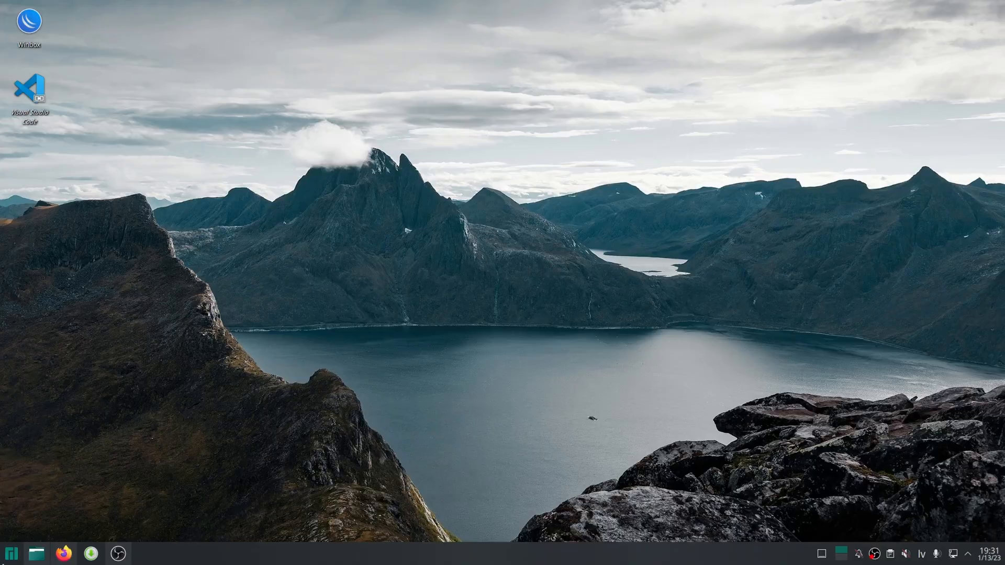
Launch GNS3 and step through the Setup Wizard with appliances running on the local computer.
{"action": "type", "text": "gns"}
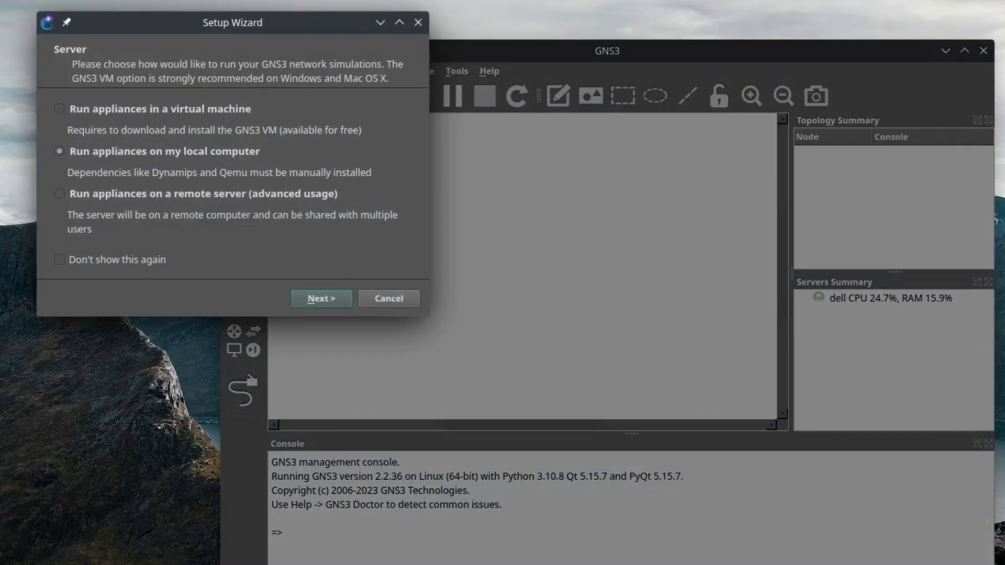
{"action": "mouse_move", "coordinate": [200, 173]}
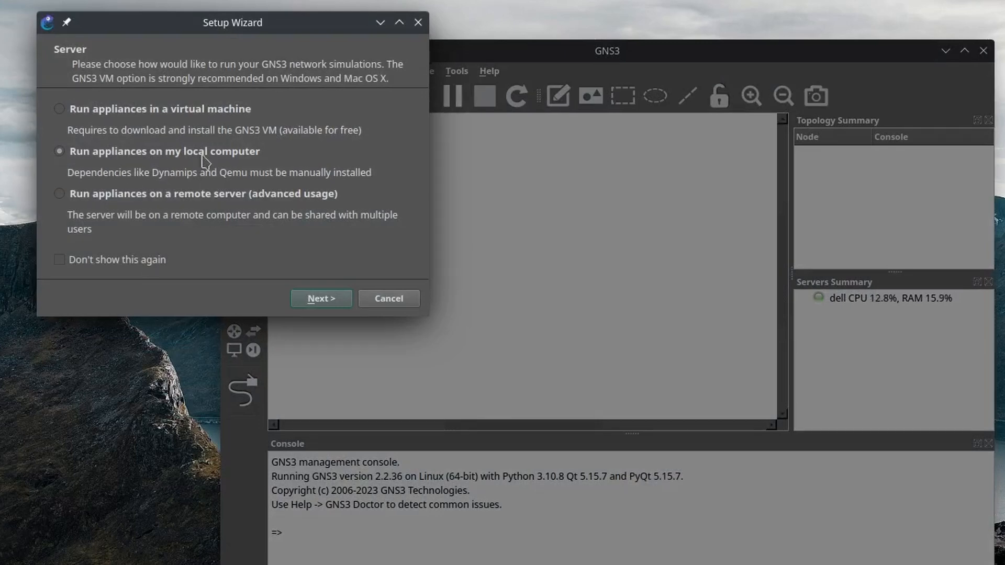
{"action": "mouse_move", "coordinate": [272, 239]}
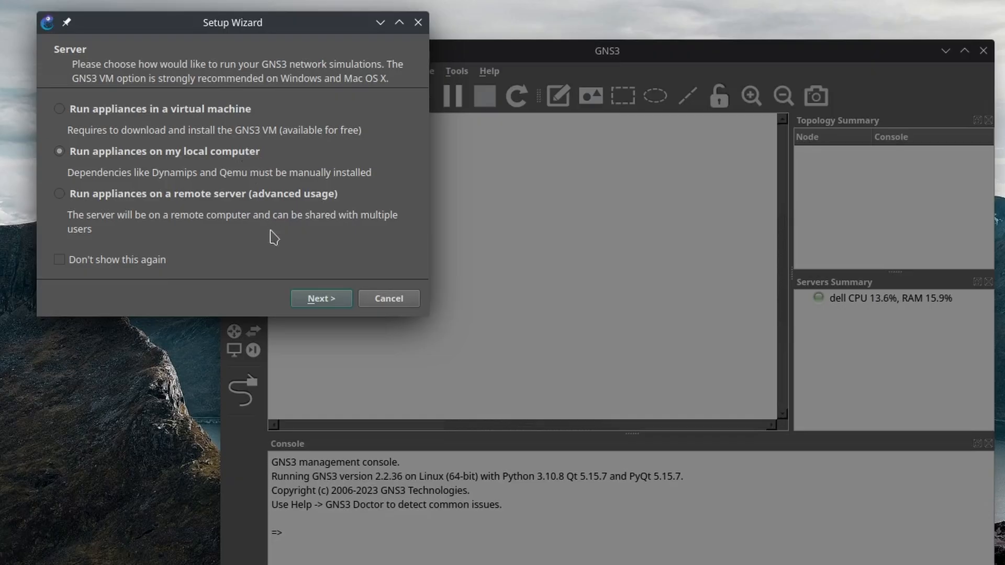
{"action": "left_click", "coordinate": [320, 298]}
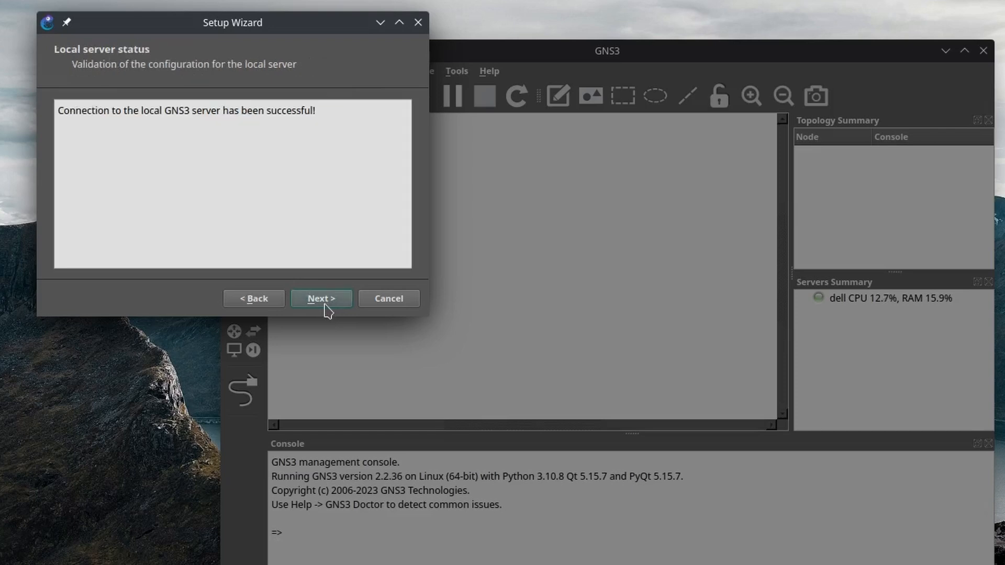
{"action": "left_click", "coordinate": [320, 299]}
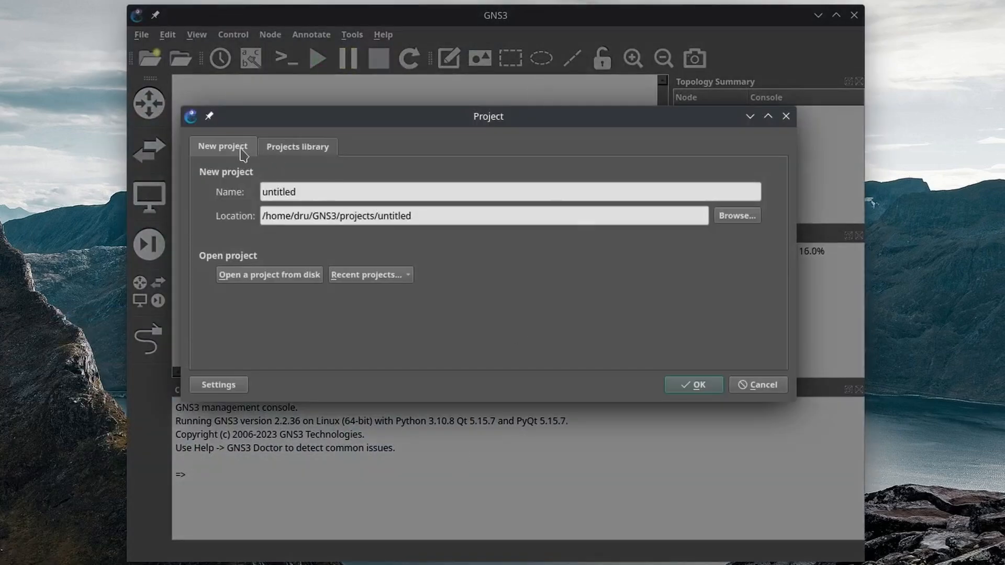
Name the new project vrf and create it.
{"action": "type", "text": "vrf"}
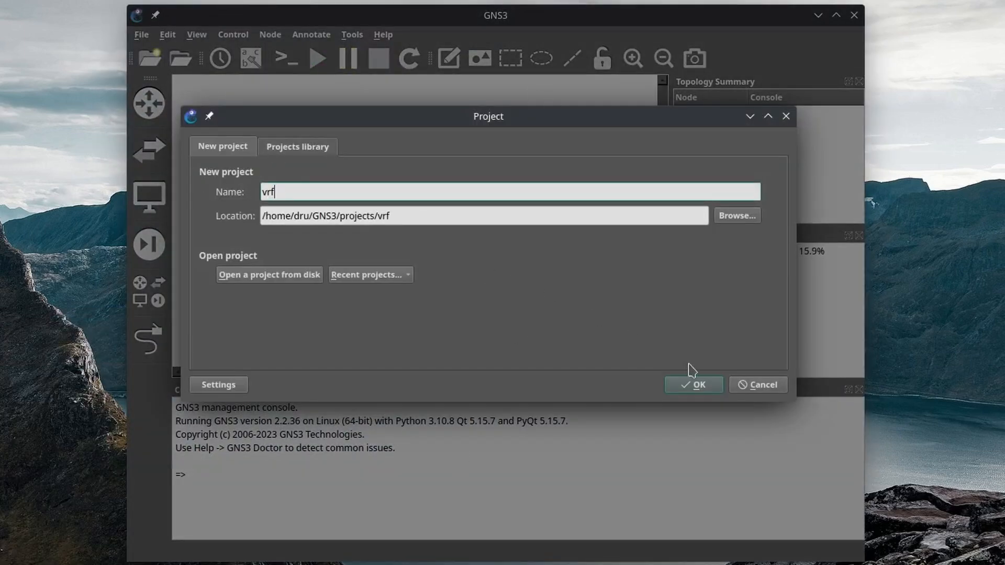
{"action": "left_click", "coordinate": [693, 385]}
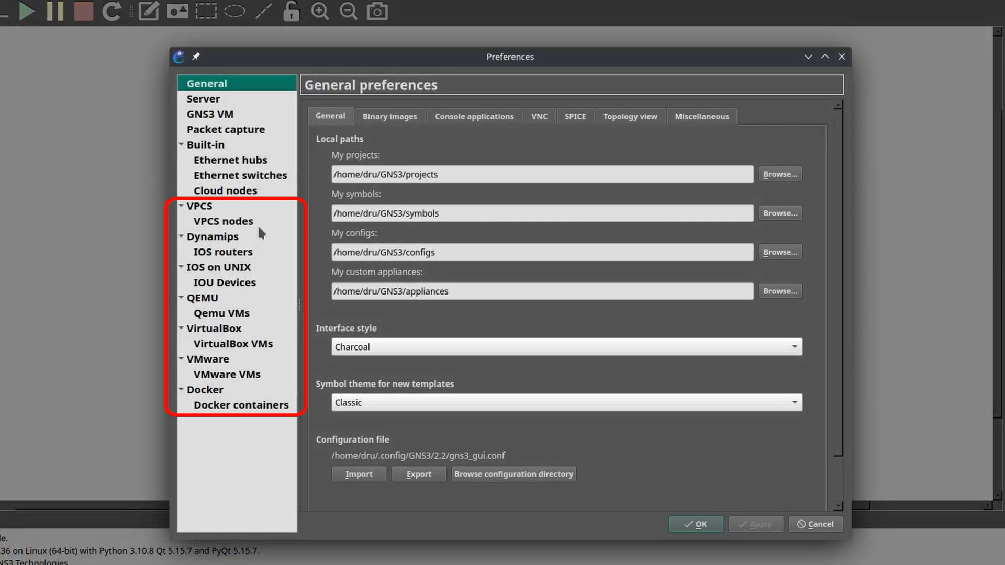
{"action": "mouse_move", "coordinate": [272, 394]}
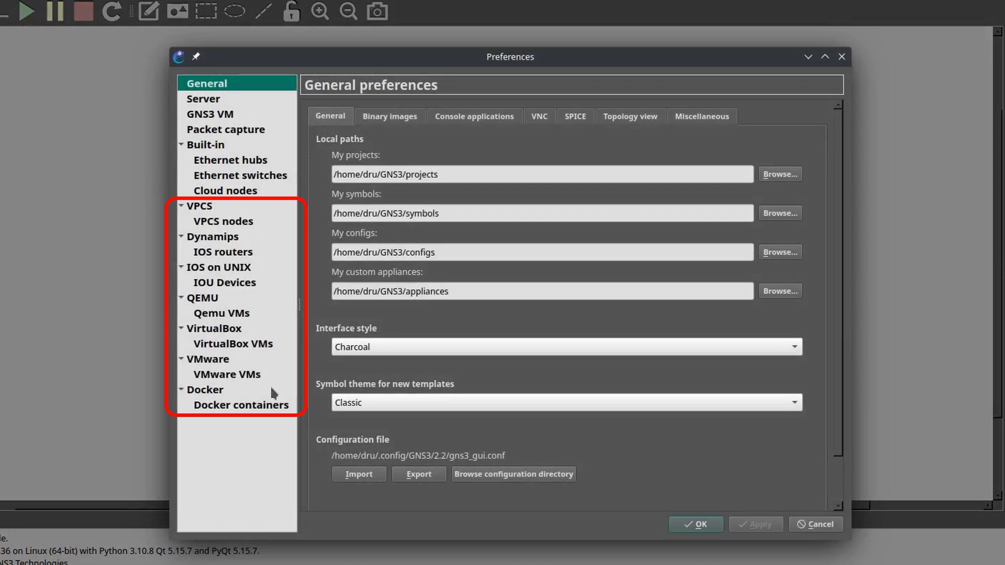
{"action": "mouse_move", "coordinate": [269, 453]}
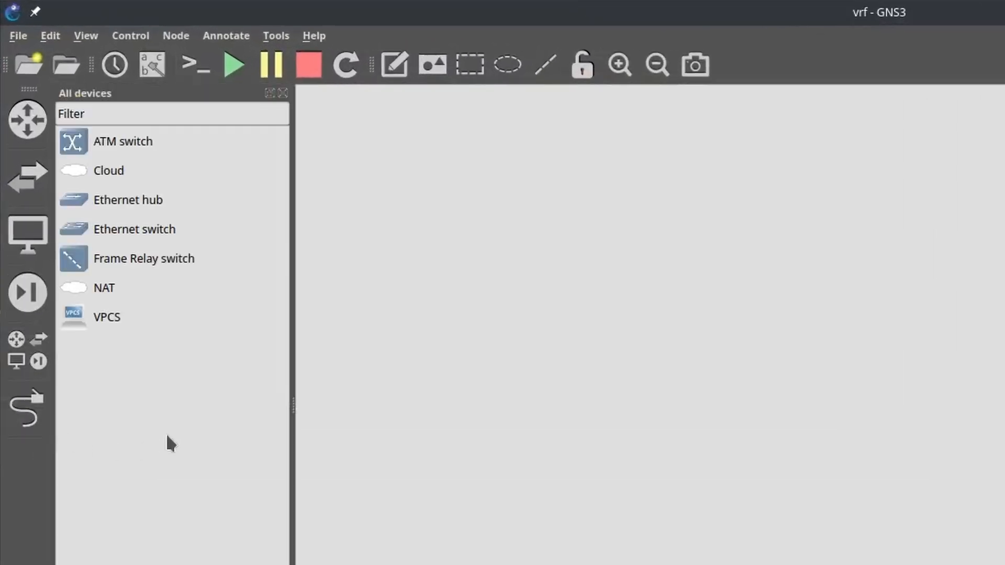
{"action": "mouse_move", "coordinate": [643, 413]}
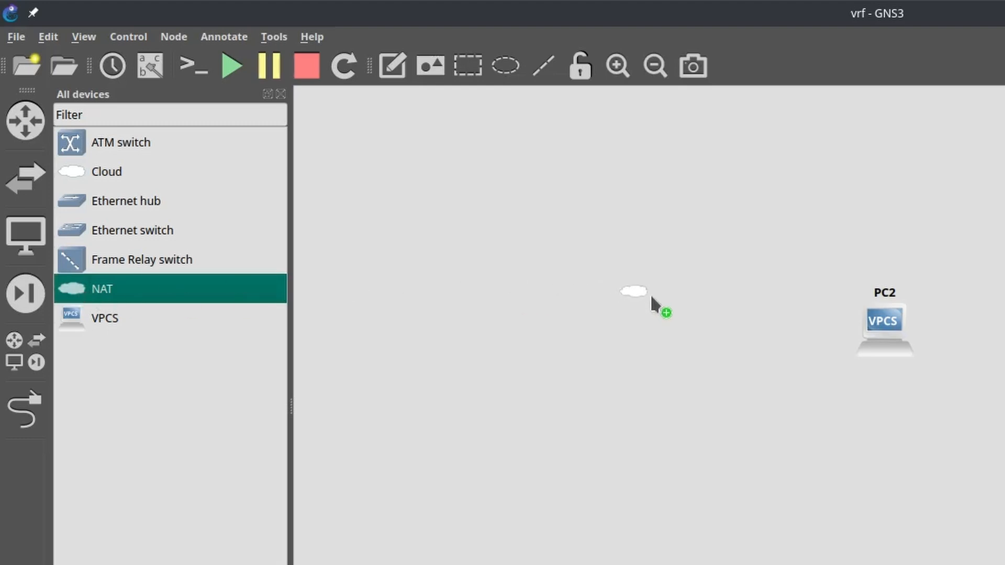
Drop a NAT node onto the vrf canvas, hitting the missing virbr0 error.
{"action": "left_click", "coordinate": [634, 293]}
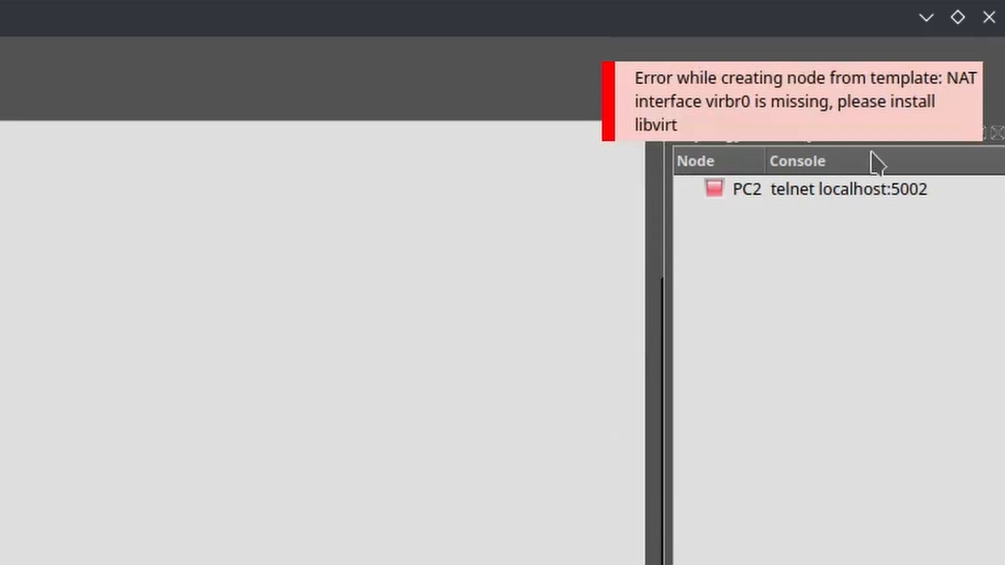
{"action": "mouse_move", "coordinate": [876, 165]}
{"action": "type", "text": "vir"}
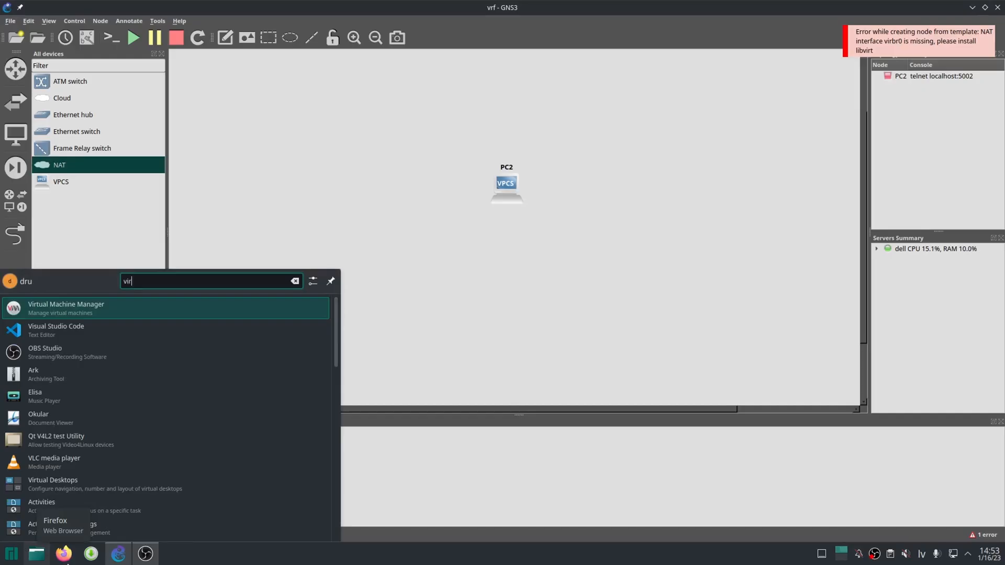
Launch Virtual Machine Manager and select the default virbr0 network under Virtual Networks.
{"action": "left_click", "coordinate": [66, 307]}
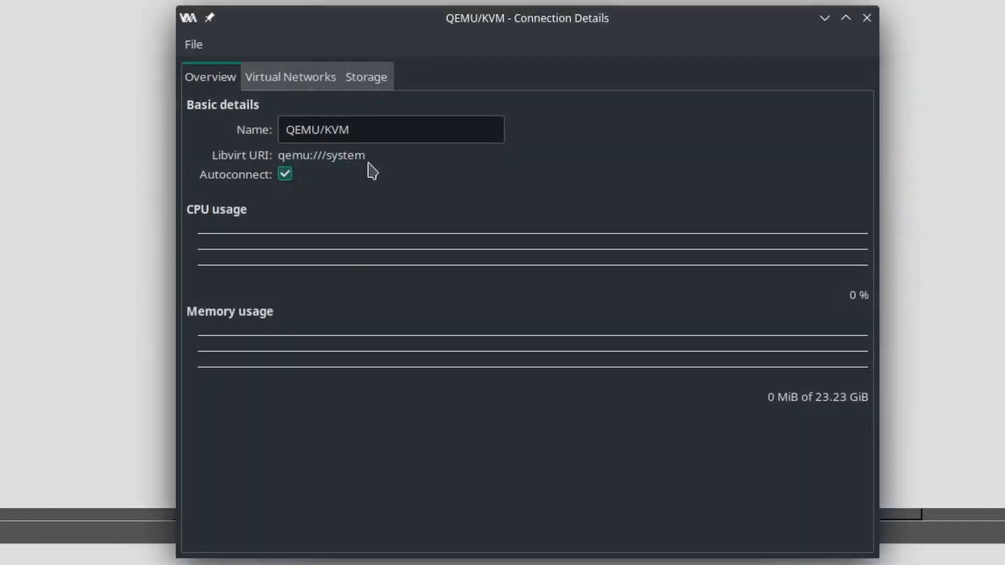
{"action": "left_click", "coordinate": [290, 77]}
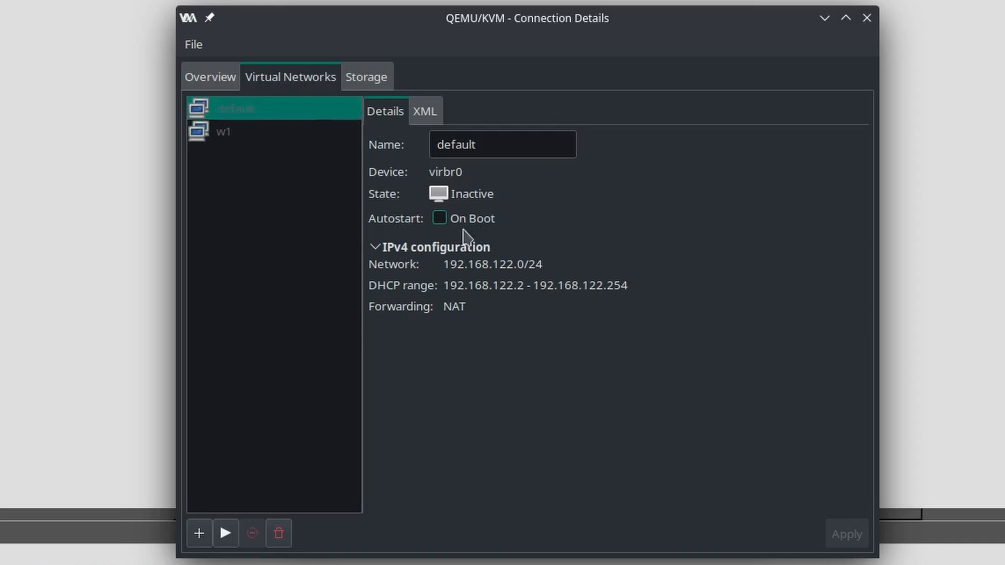
{"action": "left_click", "coordinate": [225, 533]}
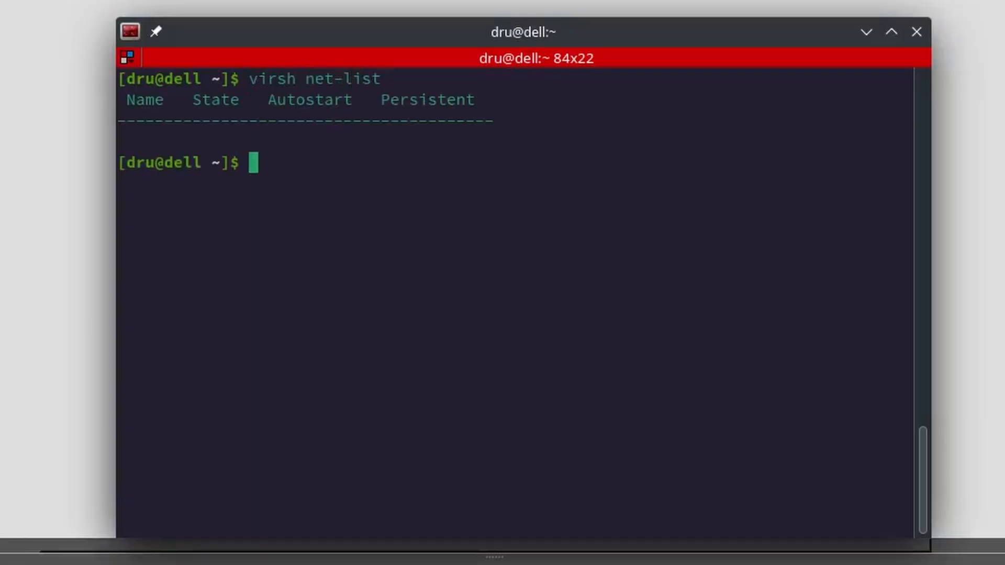
Define the default libvirt network with sudo virsh net-define /etc/libvirt/qemu/networks/default.xml.
{"action": "type", "text": "virsh"}
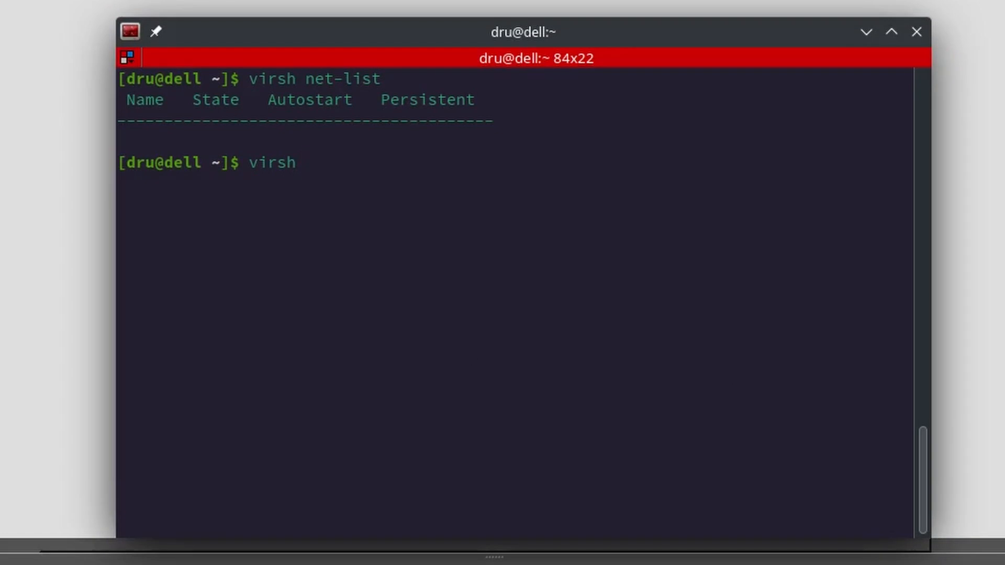
{"action": "type", "text": "net-d"}
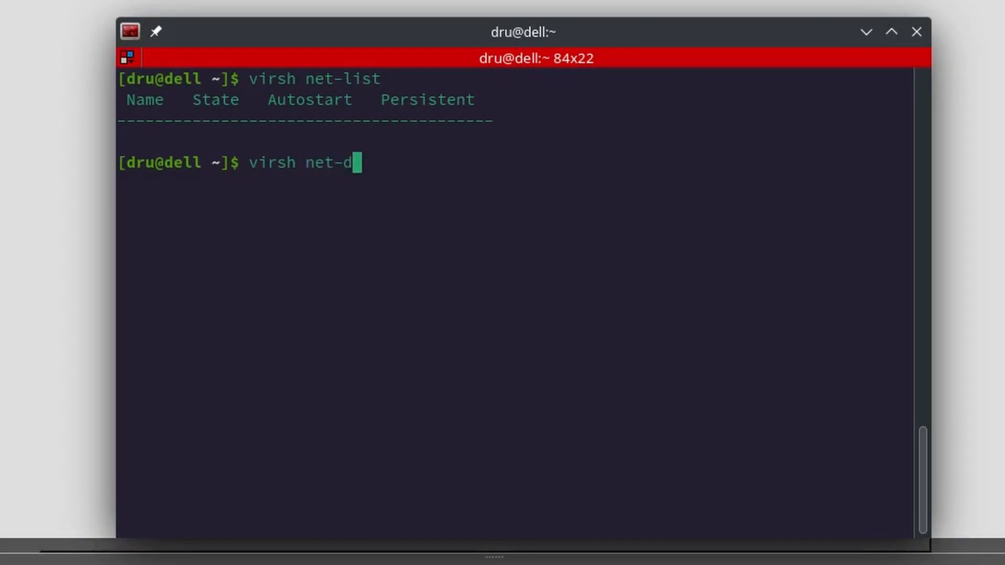
{"action": "type", "text": "efine /etc/b"}
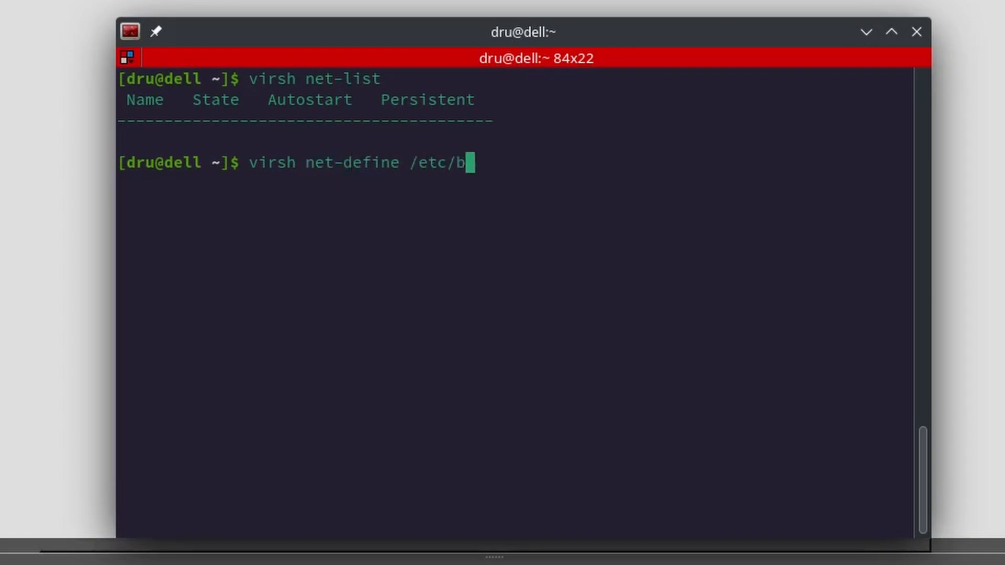
{"action": "type", "text": "ibvir"}
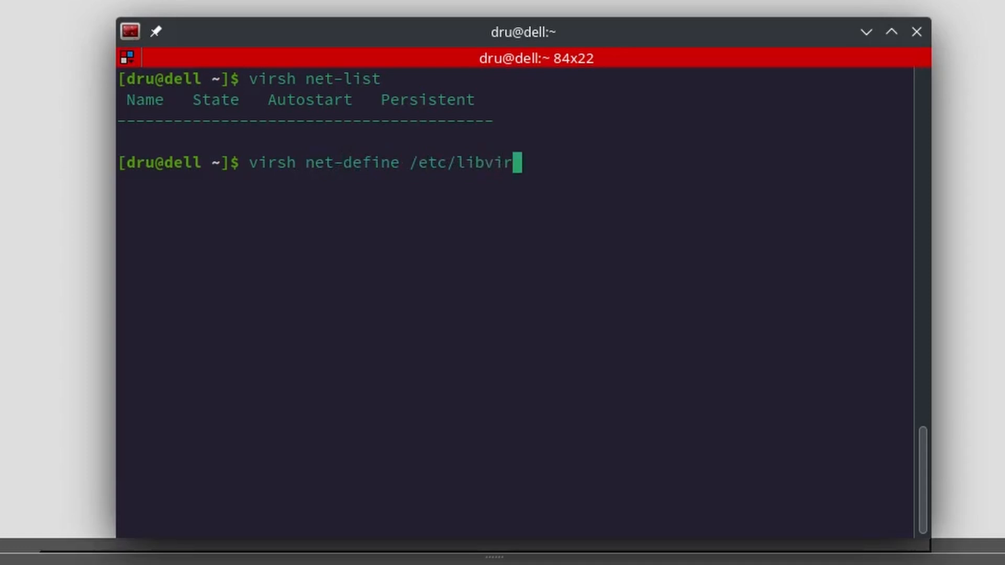
{"action": "type", "text": "t/qemu"}
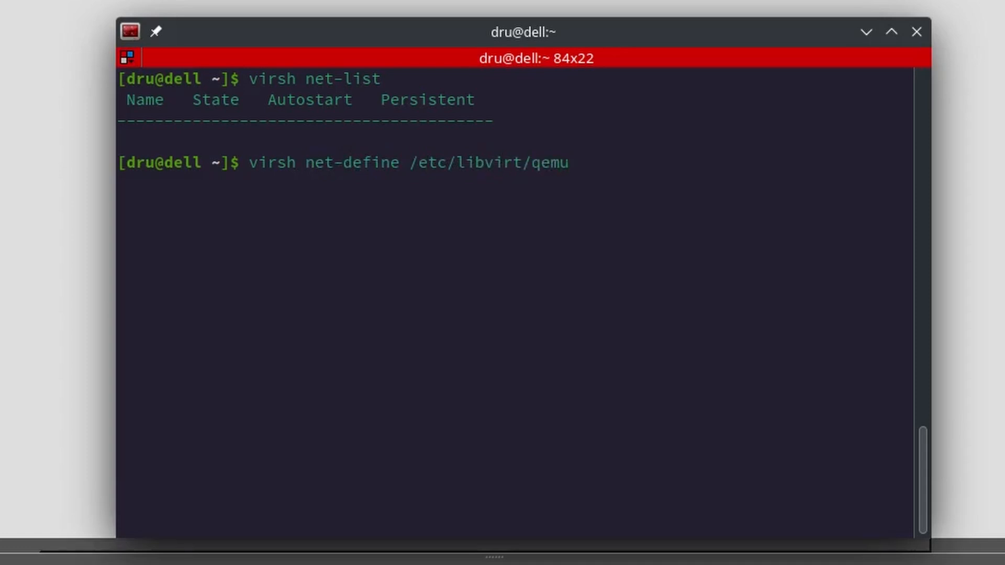
{"action": "type", "text": "/networks/default.xml"}
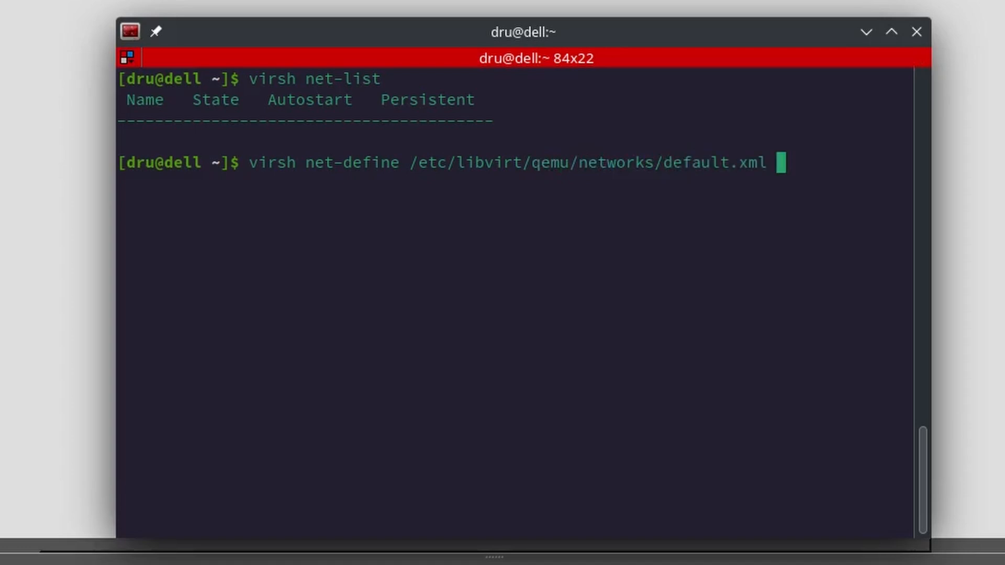
Mark the default network to autostart with sudo virsh net-autostart default and start it.
{"action": "type", "text": "sudo"}
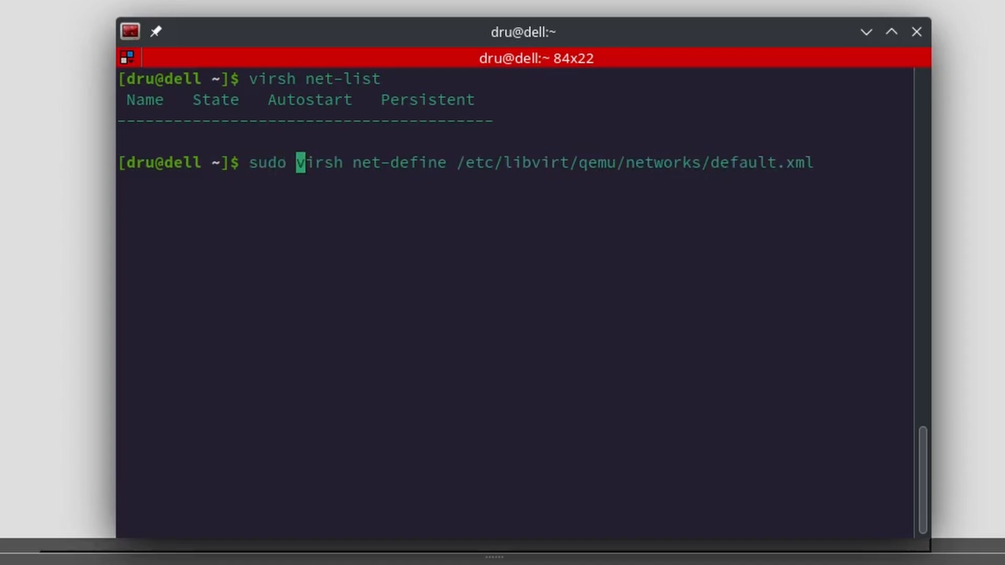
{"action": "type", "text": "virsh net-list"}
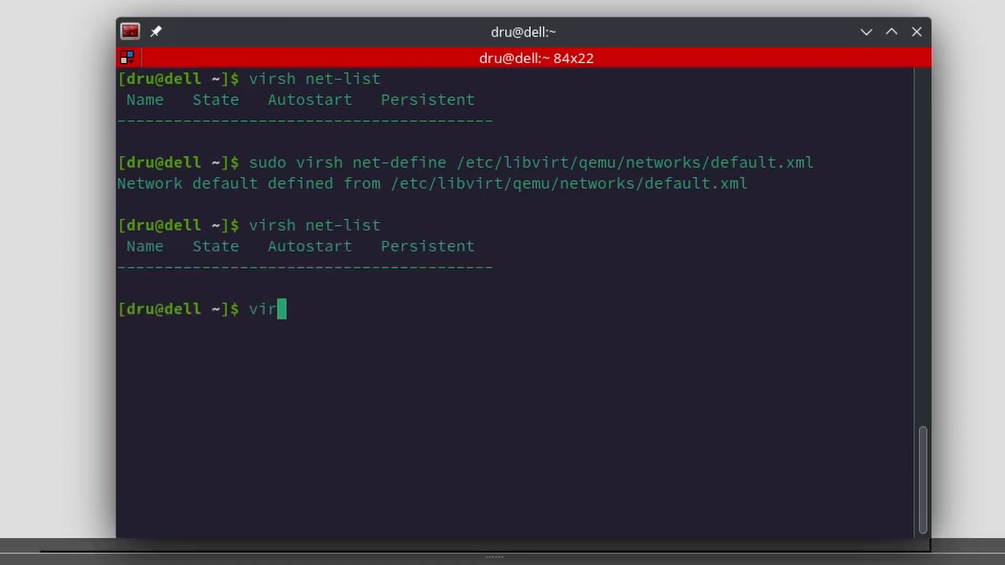
{"action": "type", "text": "sh net-"}
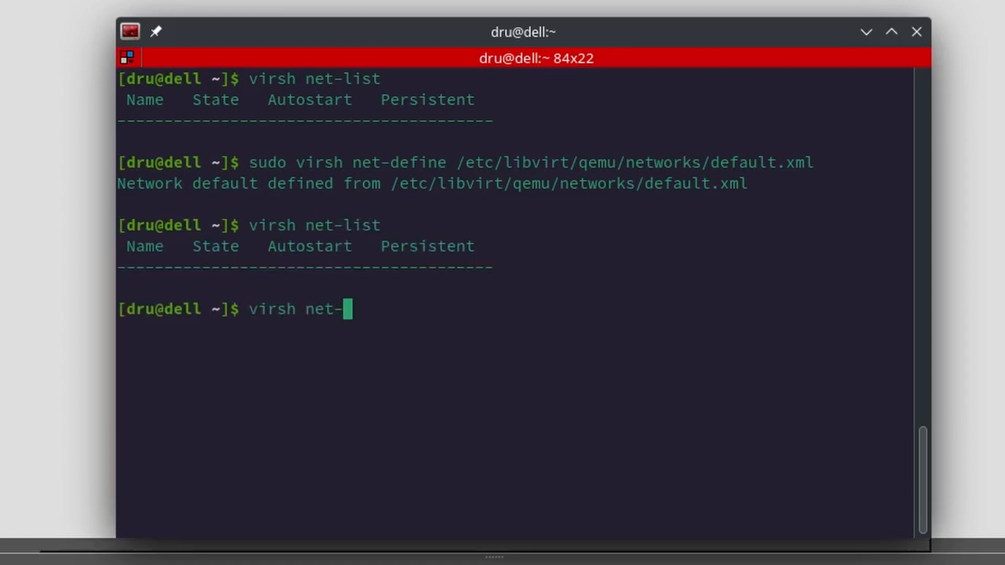
{"action": "type", "text": "autostart default"}
{"action": "type", "text": "sudo virsh net-start"}
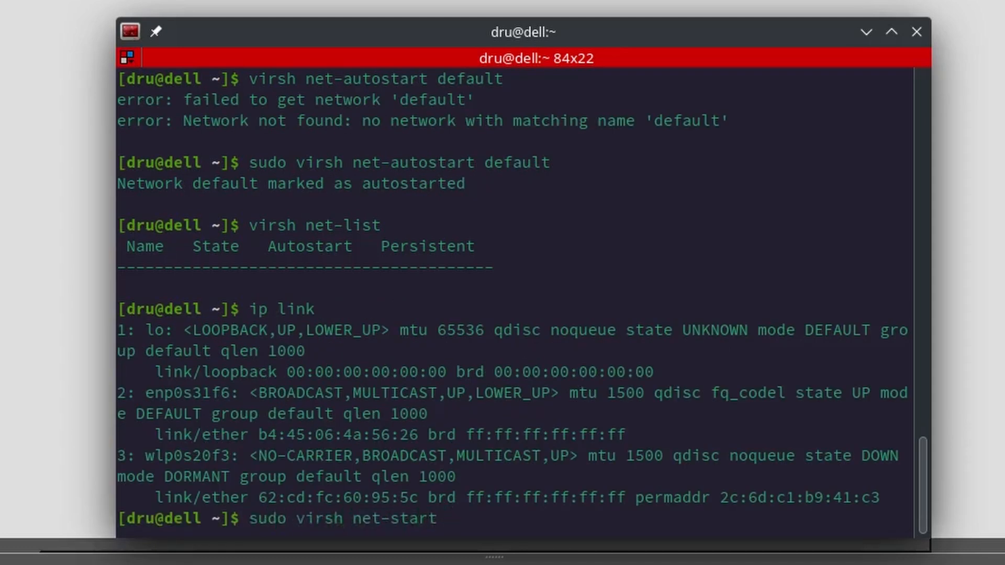
{"action": "key", "text": "Return"}
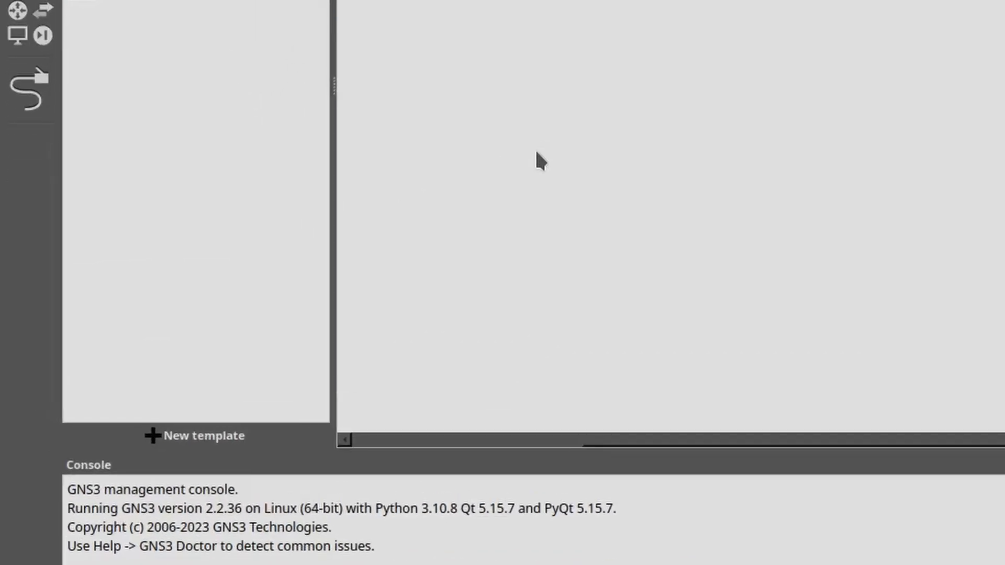
Start the New template wizard from the device list.
{"action": "left_click", "coordinate": [198, 436]}
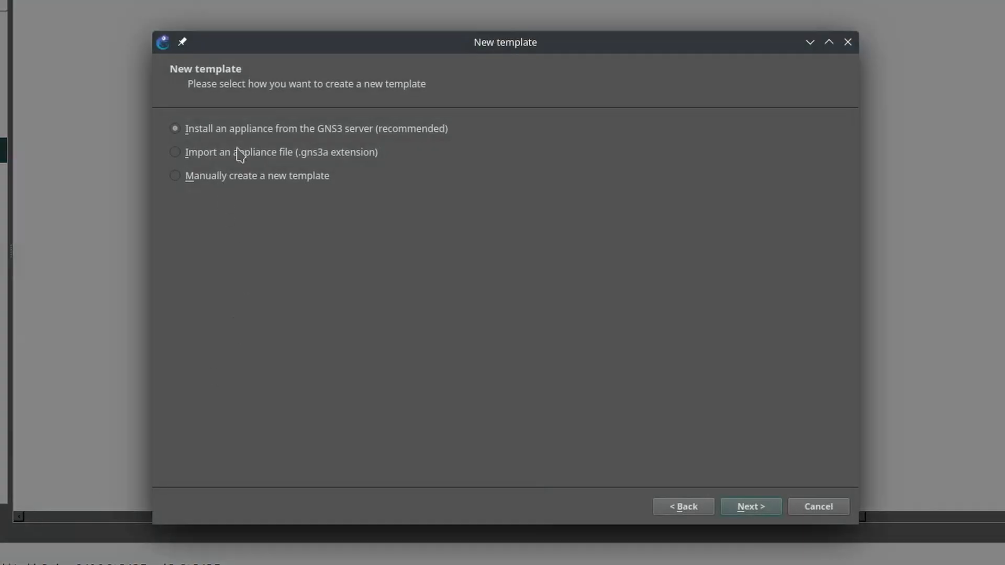
{"action": "mouse_move", "coordinate": [211, 203]}
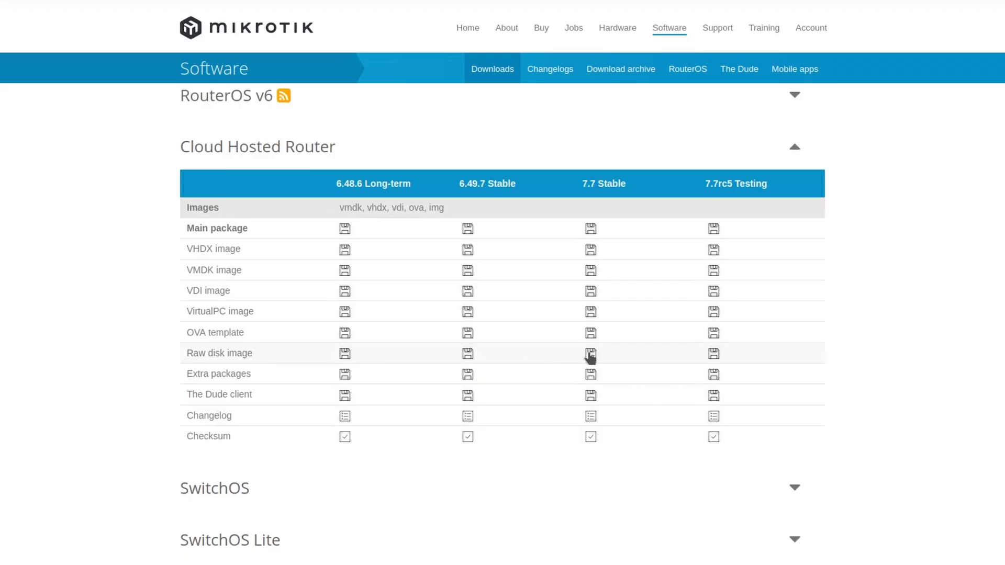
Download the Cloud Hosted Router 7.7 Stable raw disk image from MikroTik.
{"action": "left_click", "coordinate": [590, 354]}
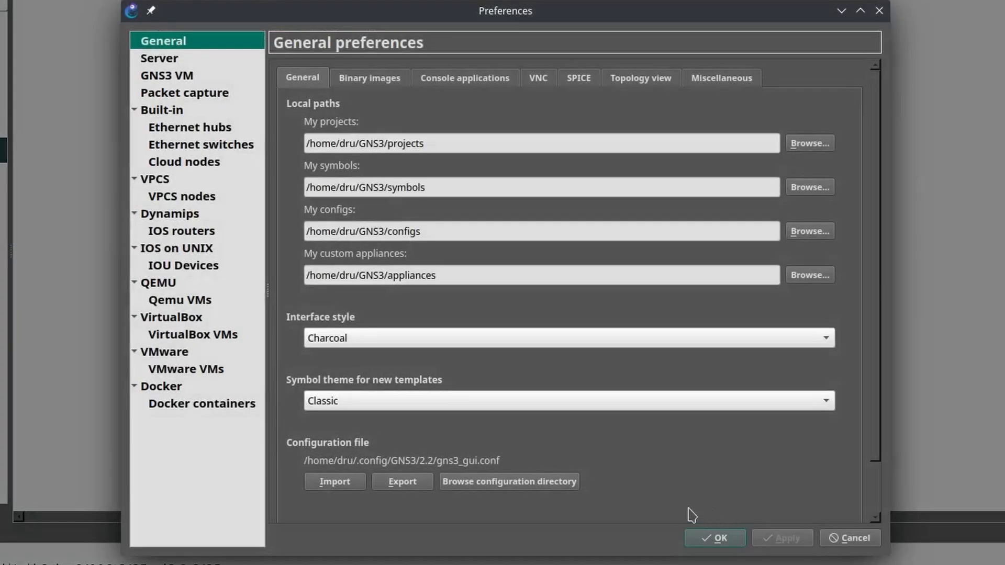
{"action": "mouse_move", "coordinate": [666, 526]}
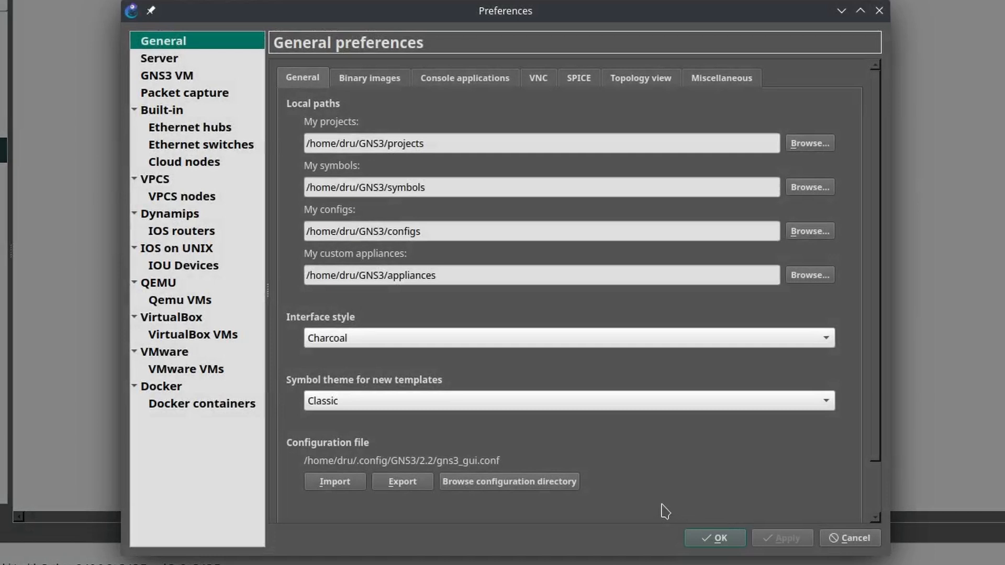
{"action": "mouse_move", "coordinate": [238, 143]}
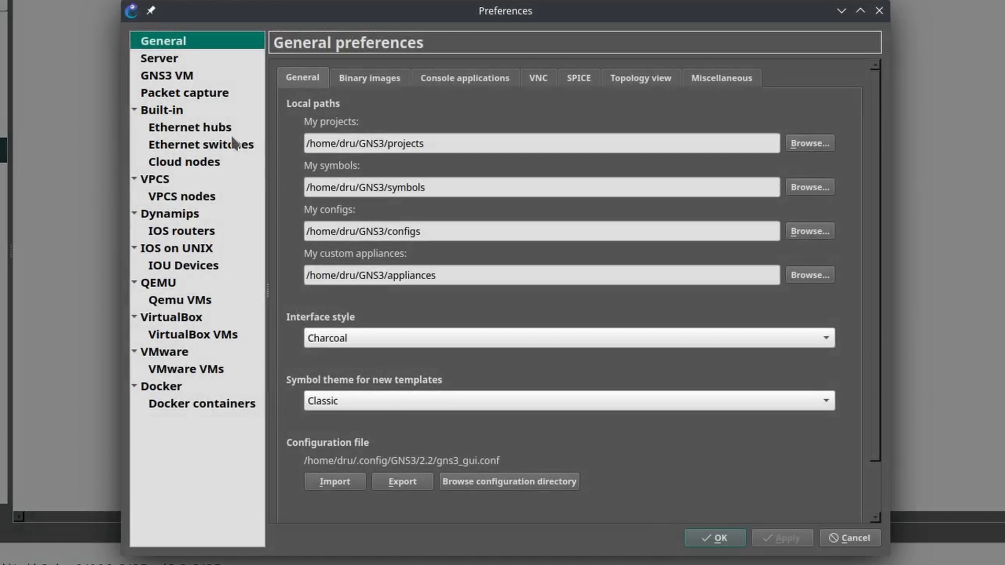
Show the Qemu VM templates page under QEMU in Preferences.
{"action": "left_click", "coordinate": [158, 282]}
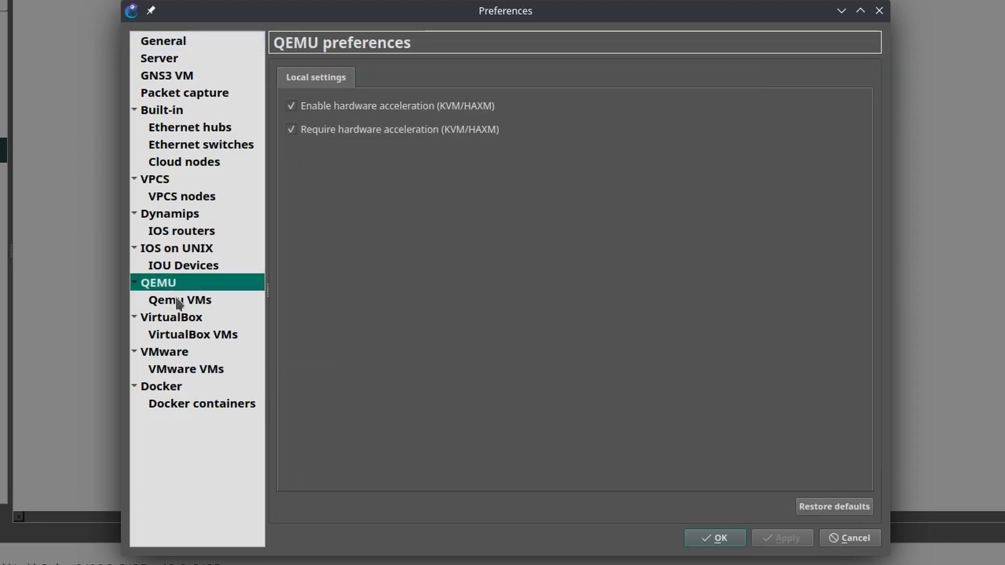
{"action": "left_click", "coordinate": [180, 299]}
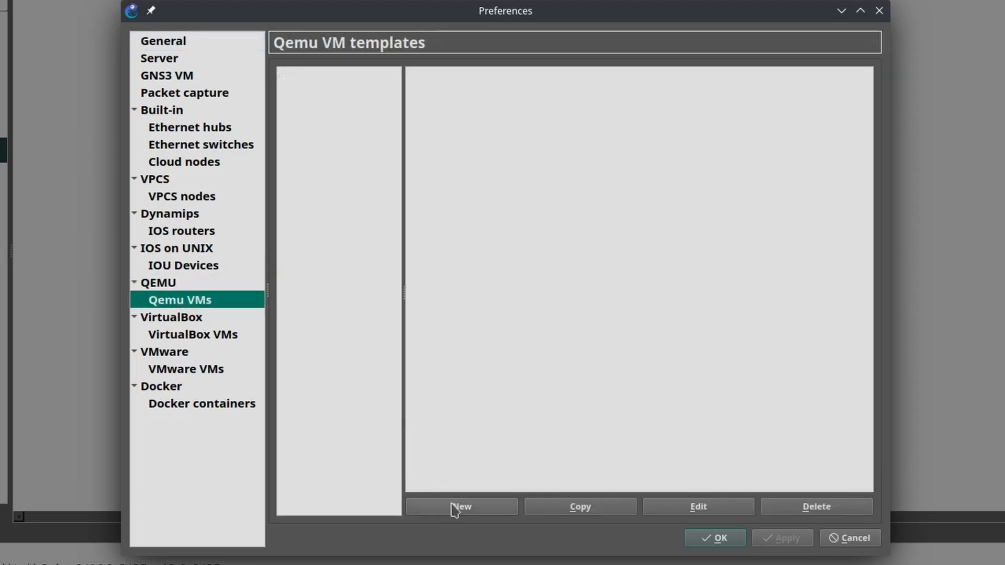
Start a new QEMU VM template named CHR 7.7, keeping default binary, RAM and telnet console.
{"action": "left_click", "coordinate": [461, 507]}
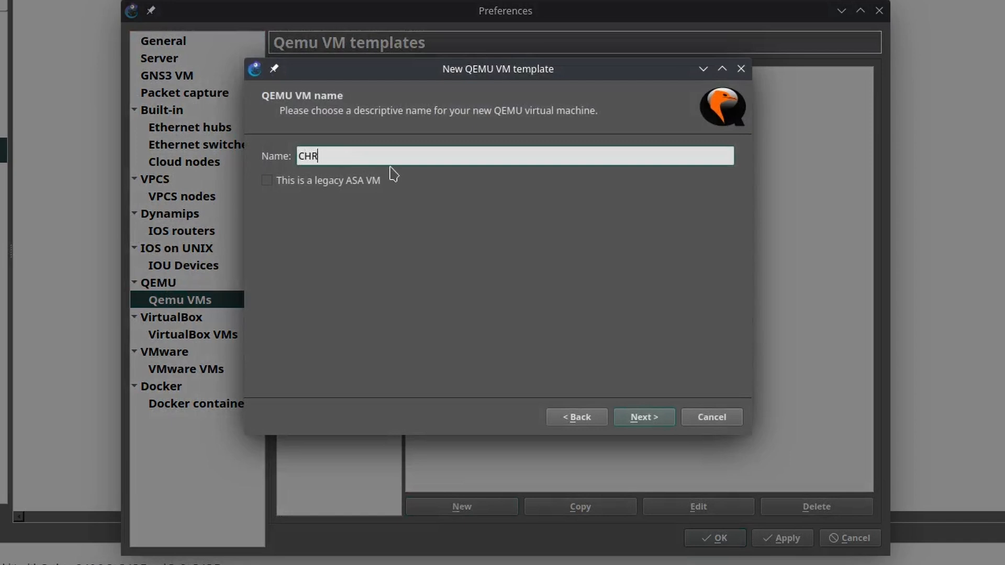
{"action": "type", "text": "7.7"}
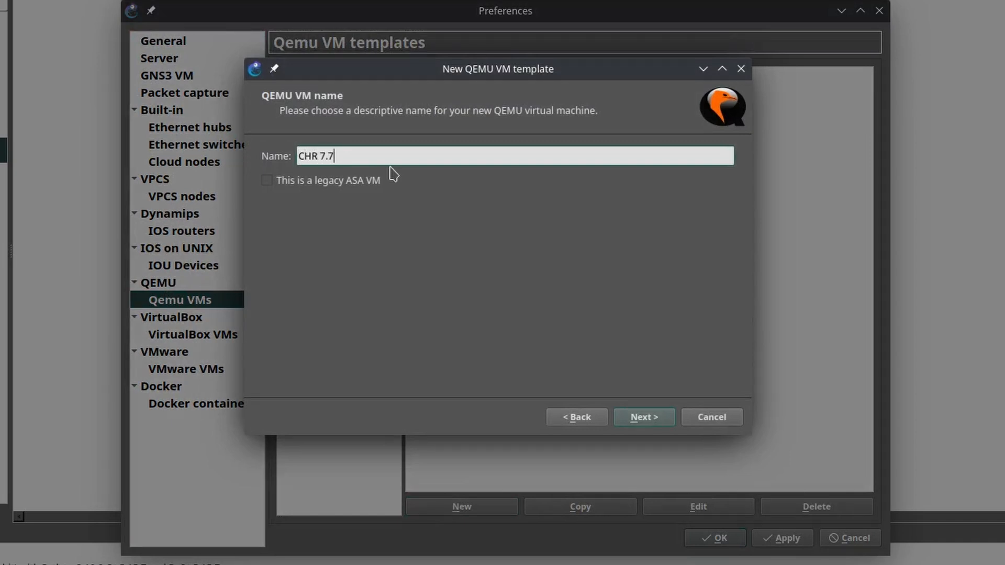
{"action": "left_click", "coordinate": [645, 417]}
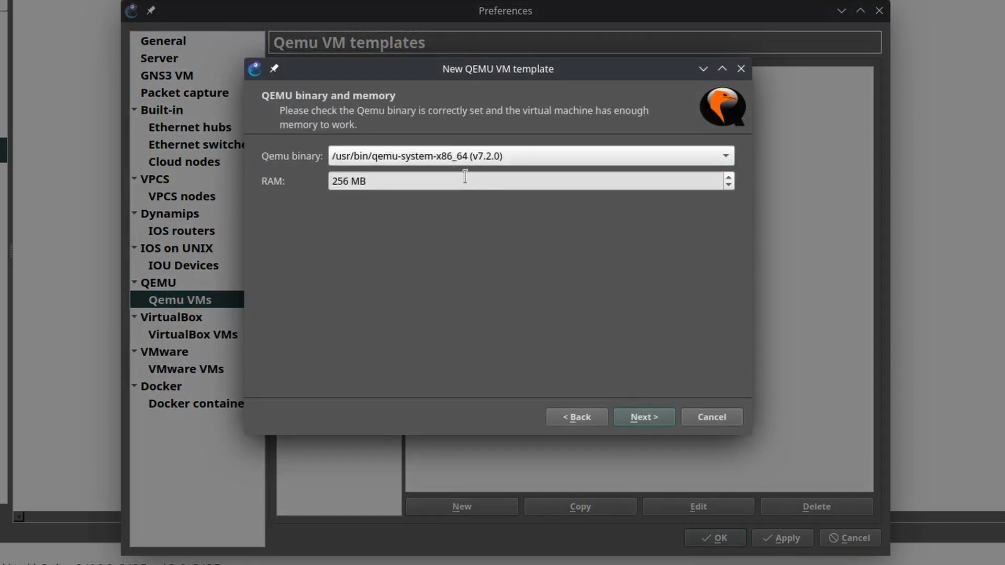
{"action": "left_click", "coordinate": [645, 417]}
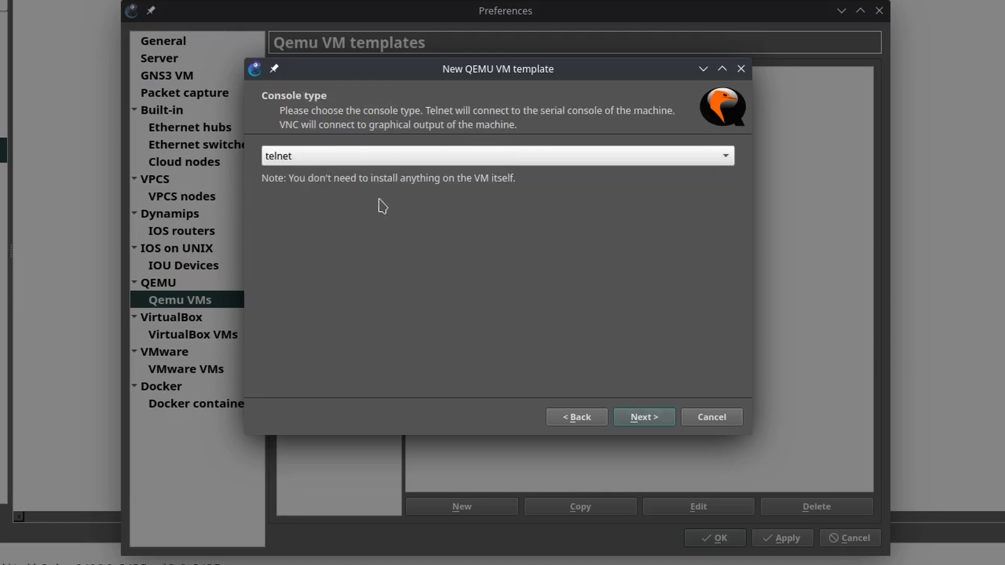
{"action": "left_click", "coordinate": [645, 417]}
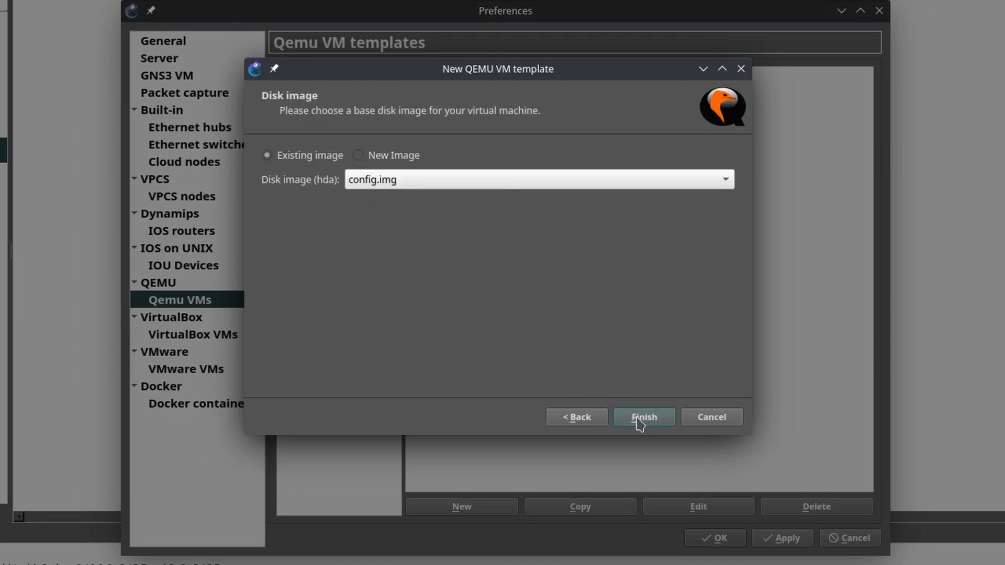
{"action": "mouse_move", "coordinate": [345, 172]}
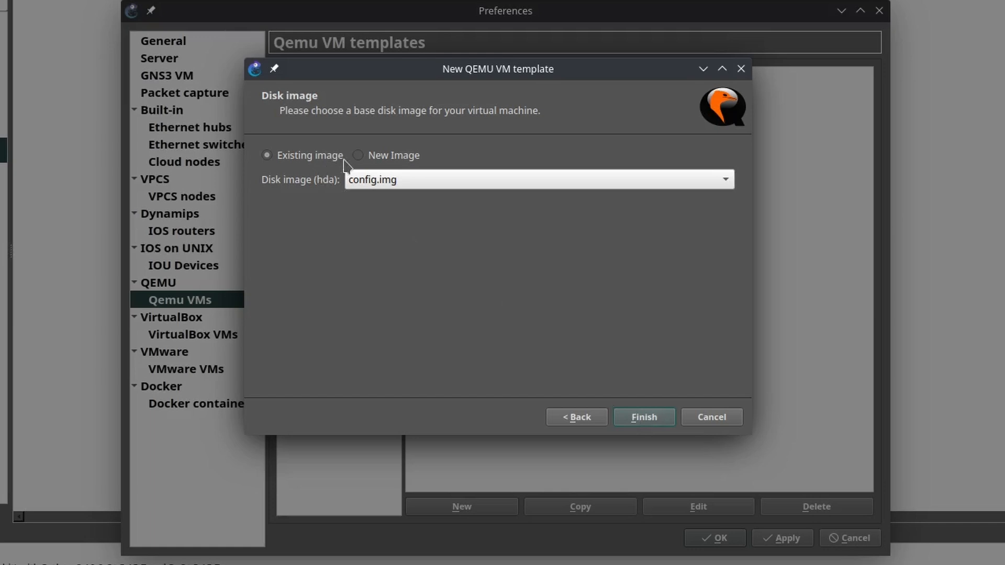
Use chr-7.7.img as a new disk image copied to the images directory and finish the template.
{"action": "left_click", "coordinate": [723, 180]}
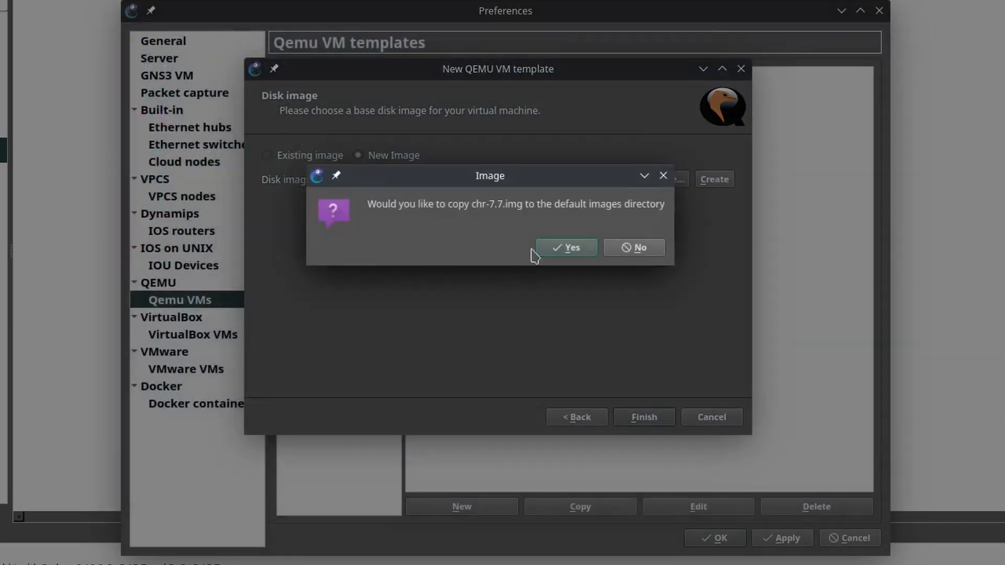
{"action": "left_click", "coordinate": [566, 247]}
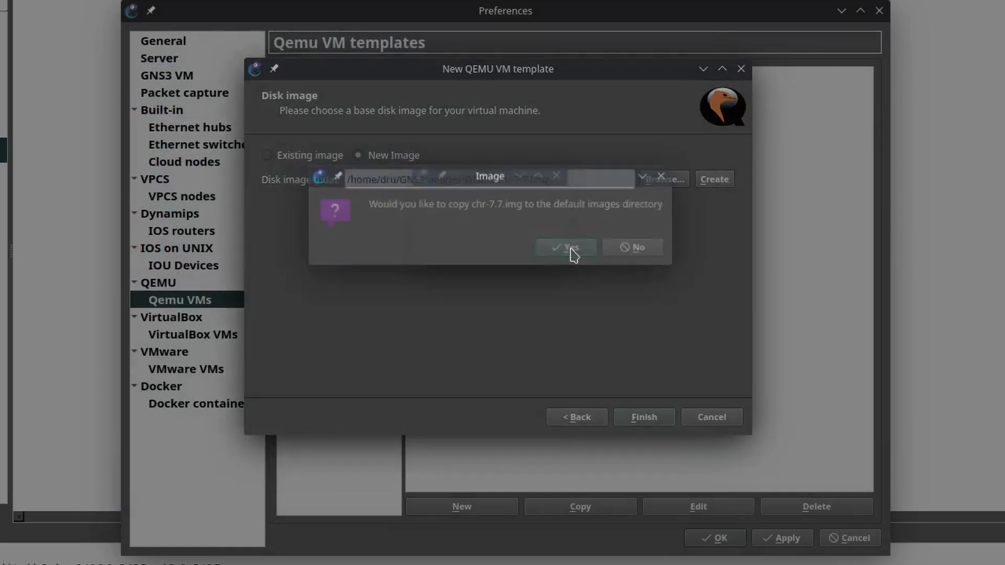
{"action": "left_click", "coordinate": [566, 247]}
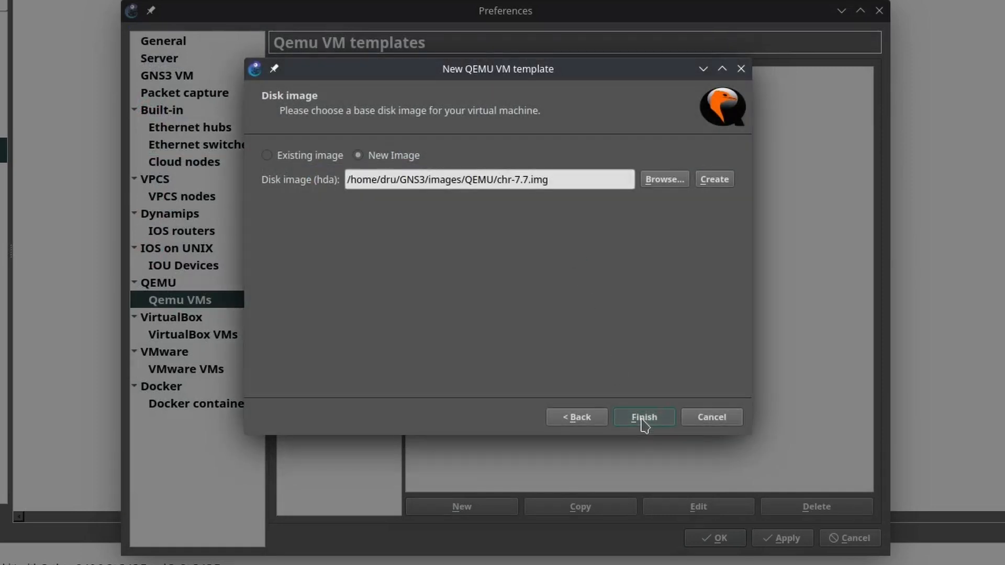
{"action": "left_click", "coordinate": [645, 417]}
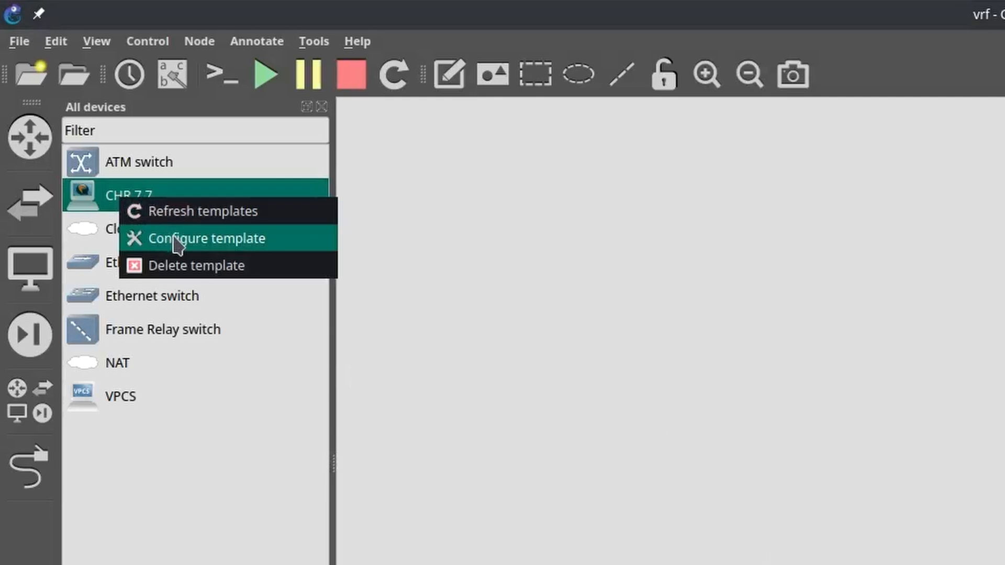
Set the CHR 7.7 template's network adapter count to 8.
{"action": "left_click", "coordinate": [208, 239]}
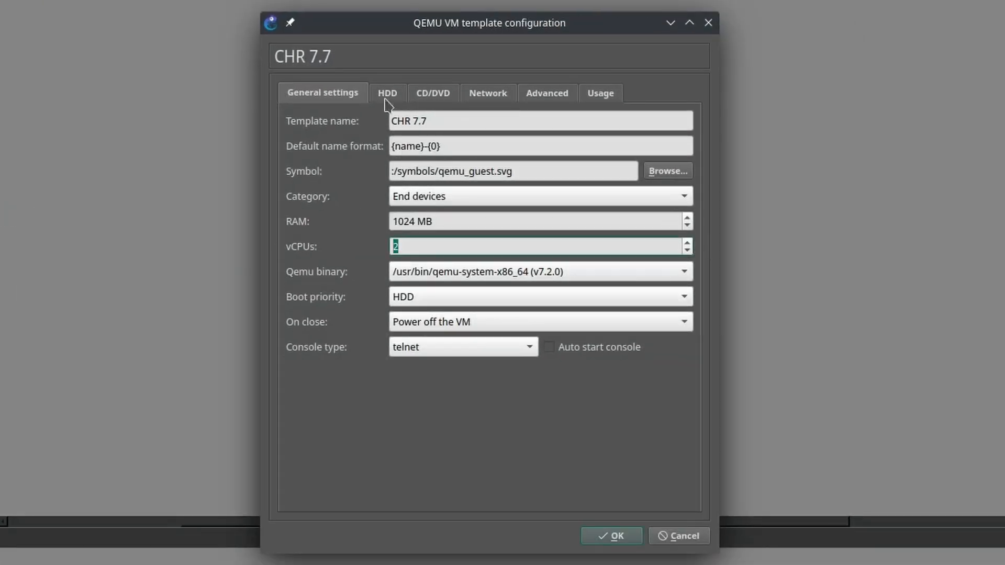
{"action": "left_click", "coordinate": [488, 92]}
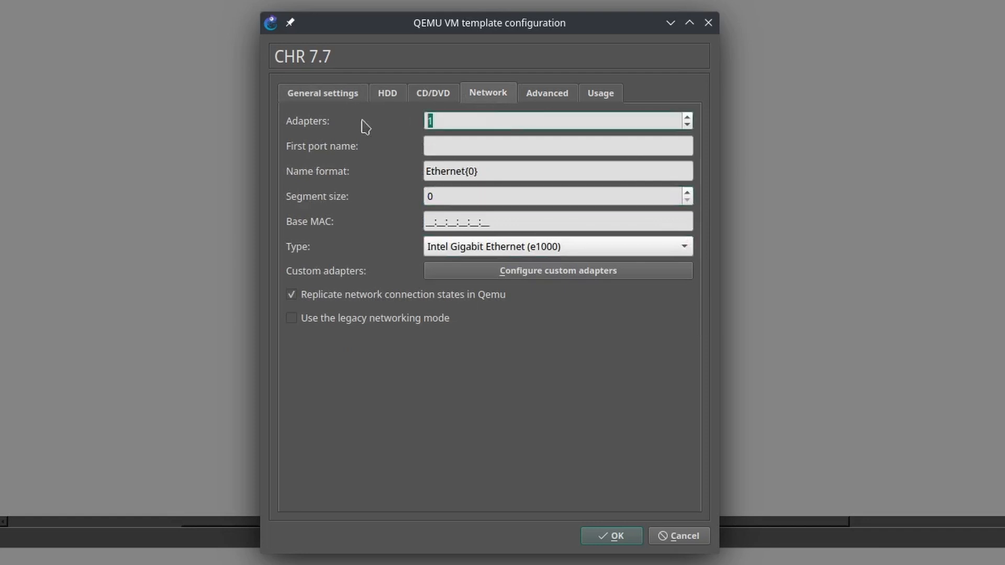
{"action": "type", "text": "8"}
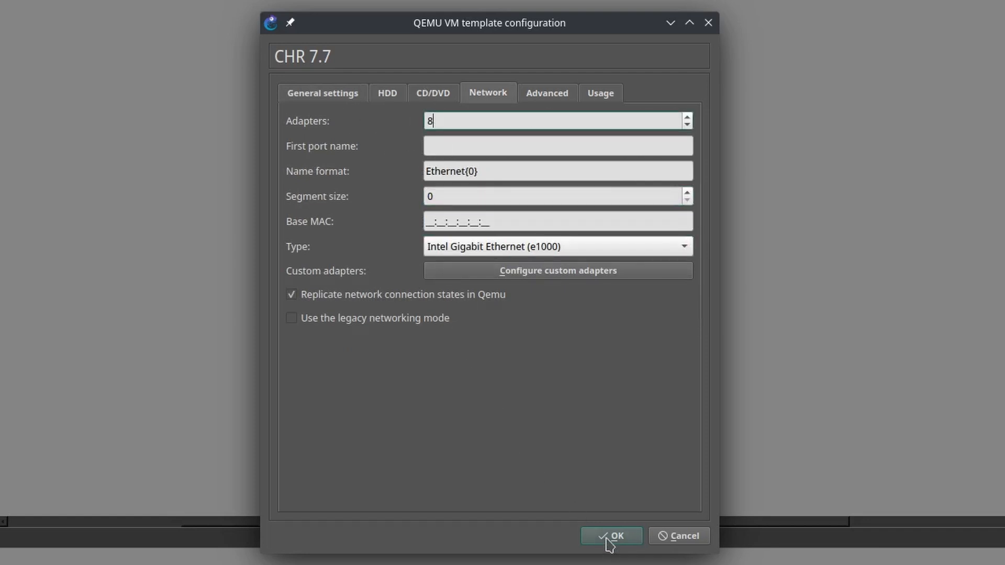
{"action": "left_click", "coordinate": [612, 537]}
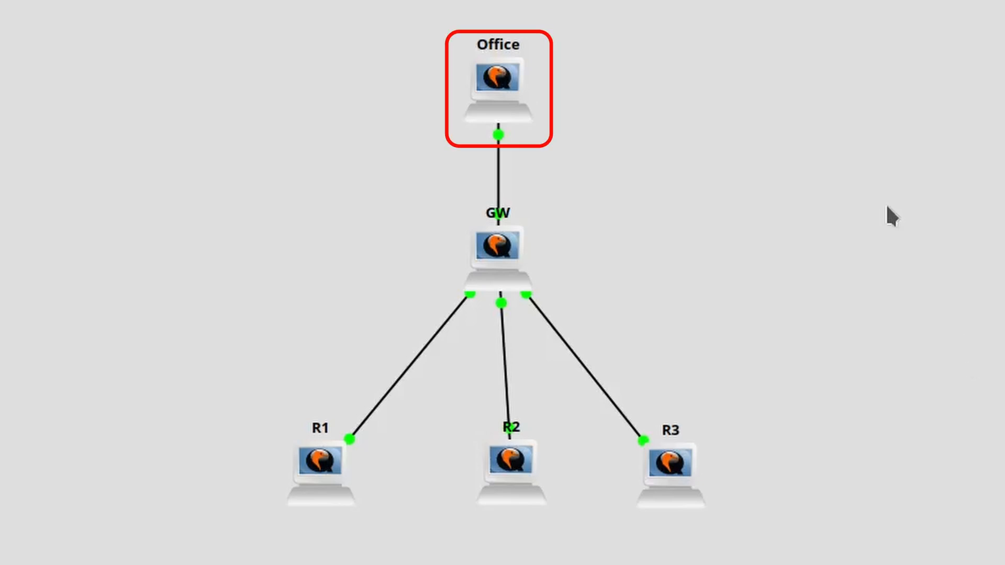
Open the Office router's console showing its bridged ether1–8 config at 10.0.0.1/24.
{"action": "double_click", "coordinate": [496, 79]}
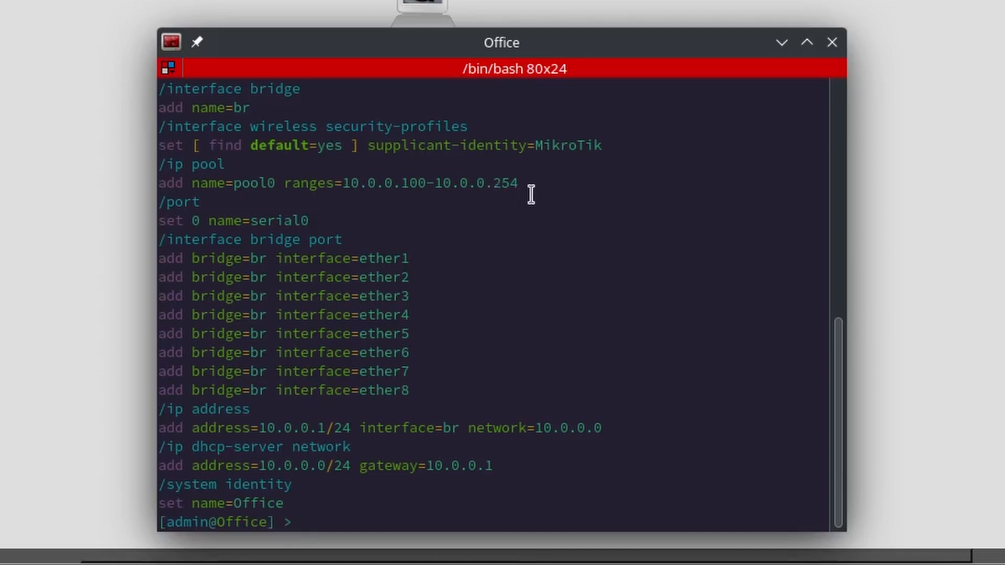
{"action": "mouse_move", "coordinate": [406, 276]}
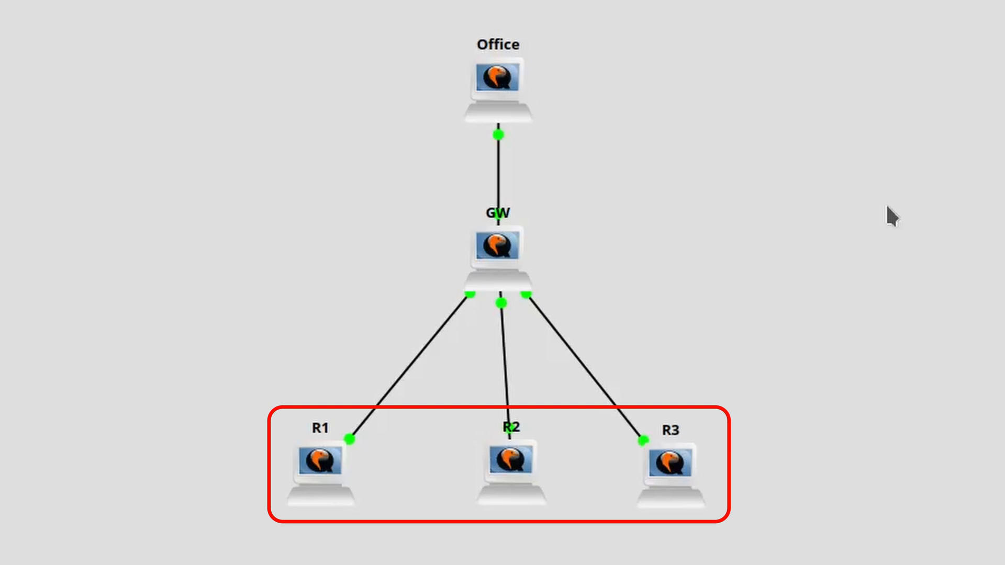
Open R1's console and export its config showing ether1 at 192.168.88.1/24 with DHCP.
{"action": "double_click", "coordinate": [322, 467]}
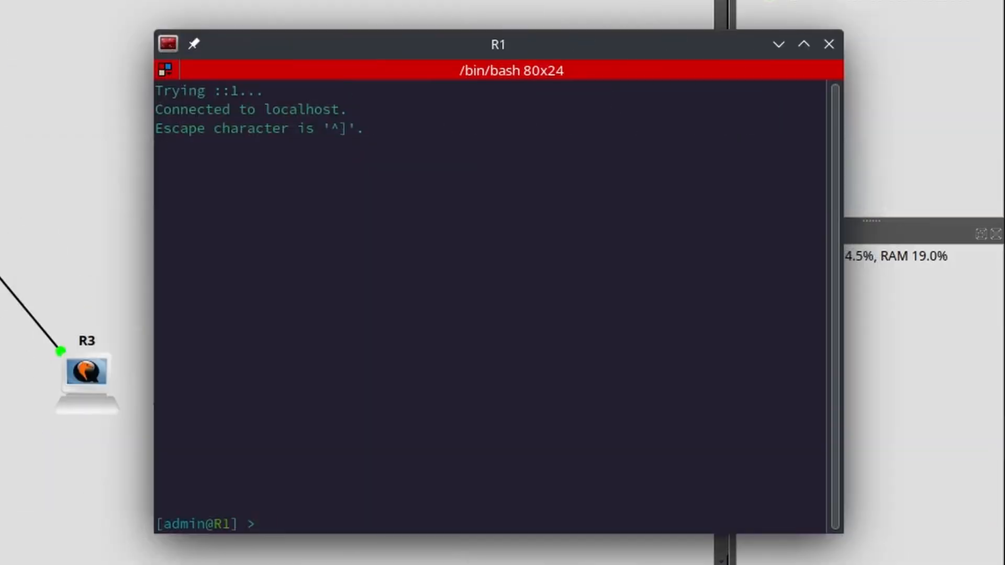
{"action": "type", "text": "export"}
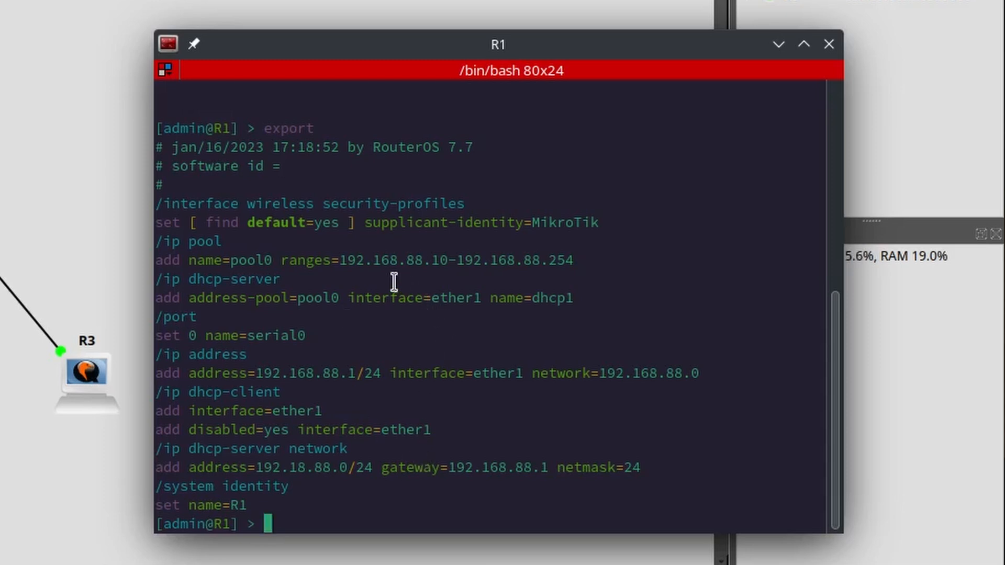
{"action": "mouse_move", "coordinate": [472, 378]}
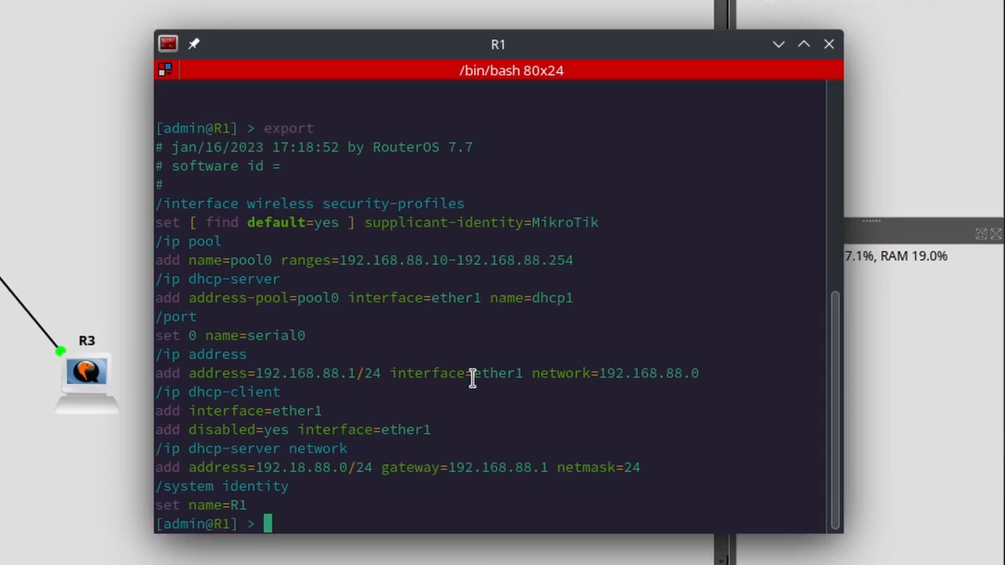
{"action": "mouse_move", "coordinate": [396, 446]}
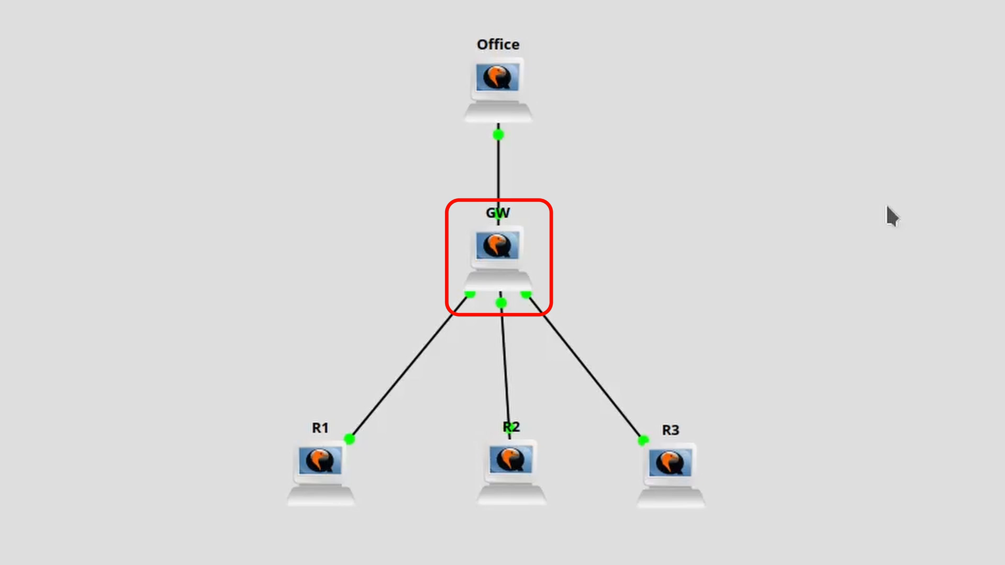
Open GW's console and highlight the three 10.0.0.x addresses on ether8.
{"action": "double_click", "coordinate": [496, 249]}
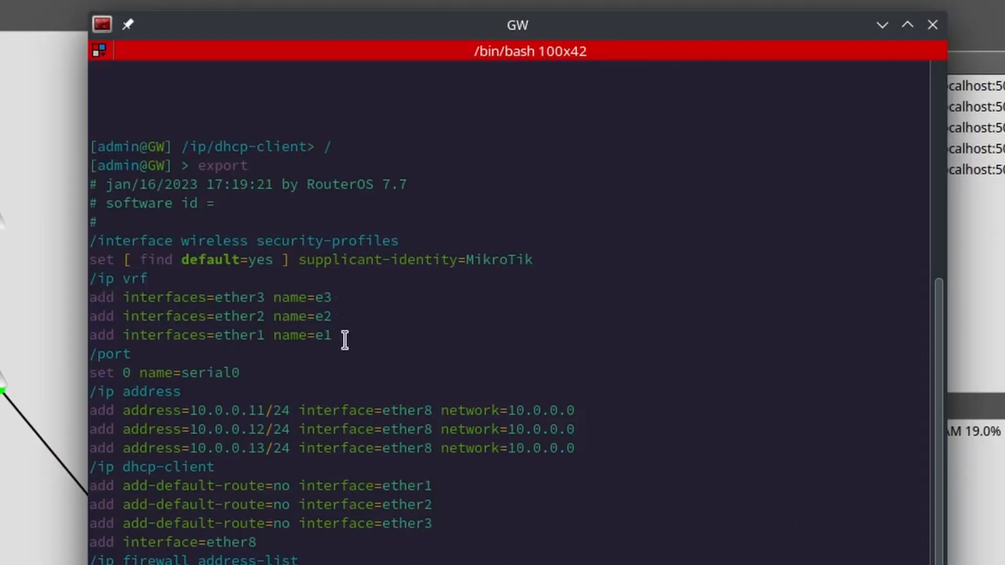
{"action": "mouse_move", "coordinate": [371, 354]}
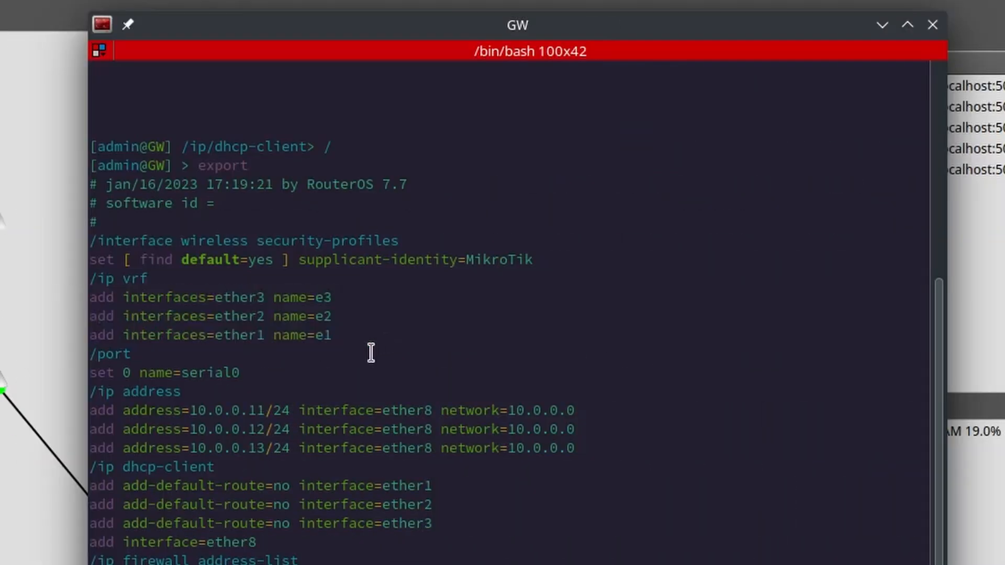
{"action": "scroll", "scroll_direction": "down", "scroll_amount": 3}
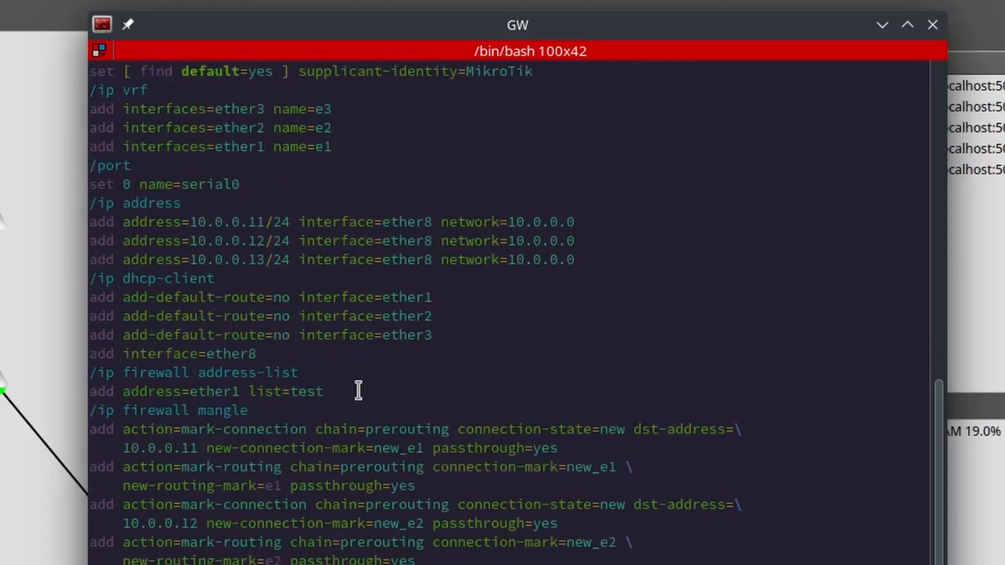
{"action": "left_click_drag", "start_coordinate": [90, 202], "coordinate": [574, 260]}
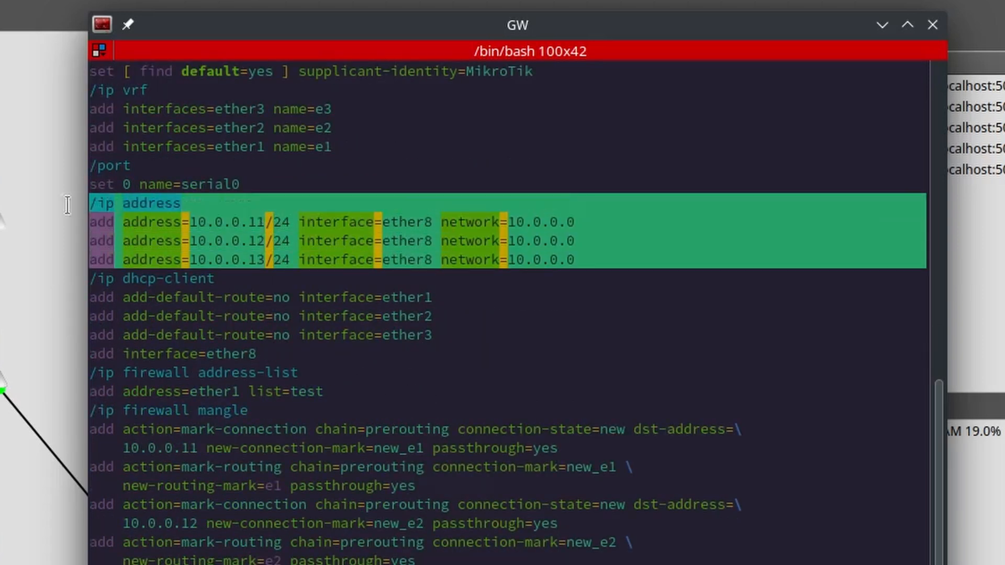
{"action": "left_click", "coordinate": [575, 301]}
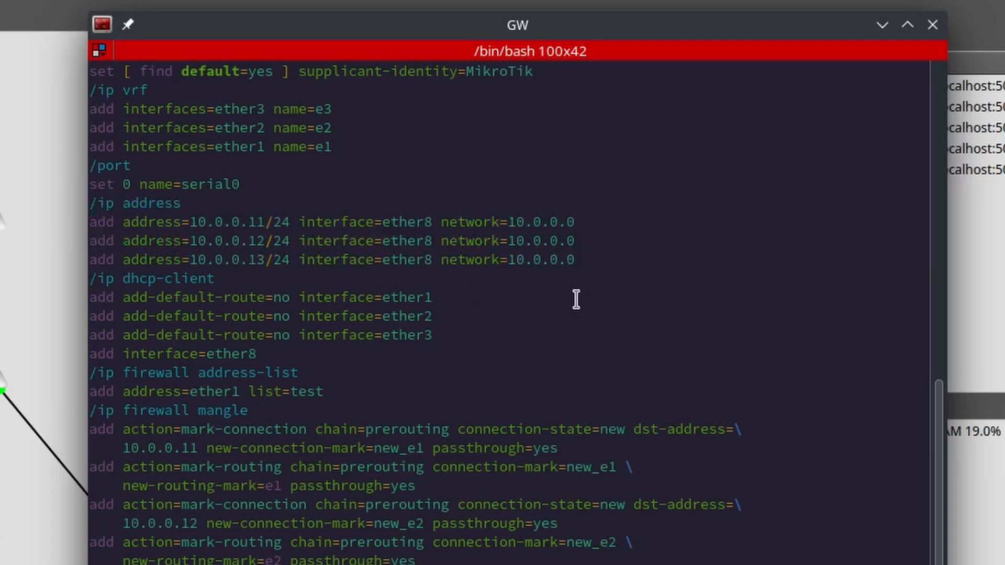
{"action": "mouse_move", "coordinate": [517, 333]}
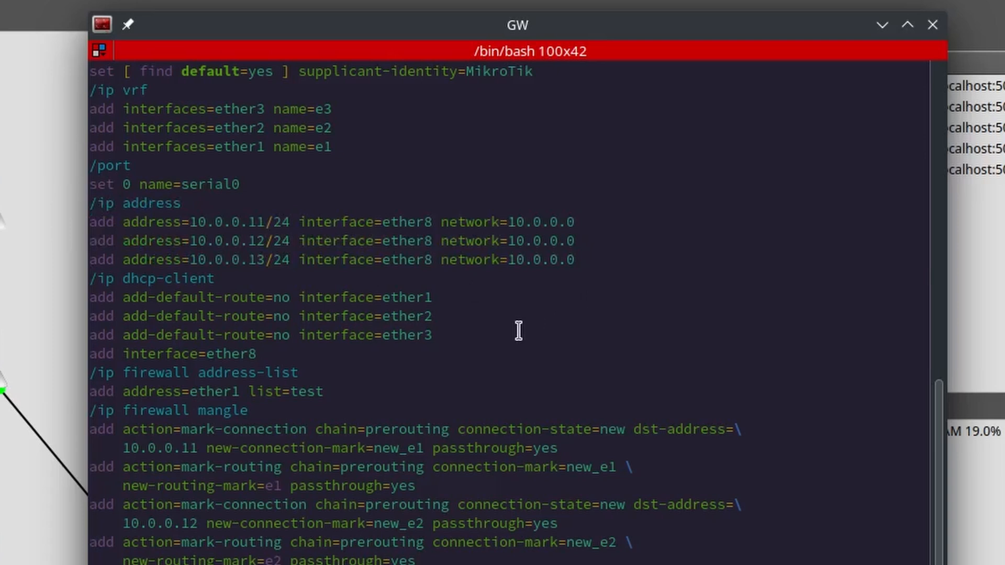
{"action": "mouse_move", "coordinate": [444, 334]}
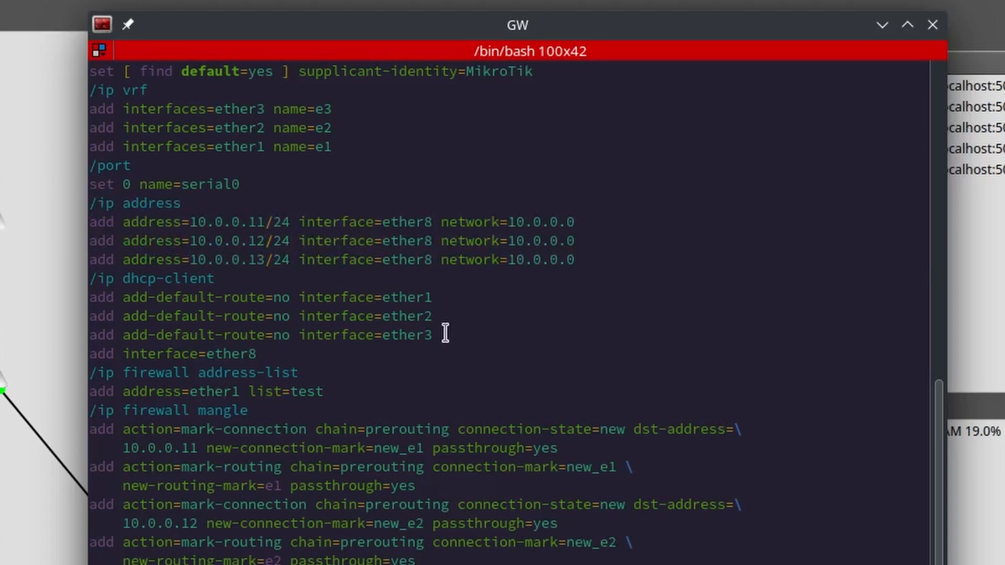
Highlight the DHCP clients' add-default-route=no settings for ether1–3.
{"action": "left_click_drag", "start_coordinate": [125, 297], "coordinate": [432, 335]}
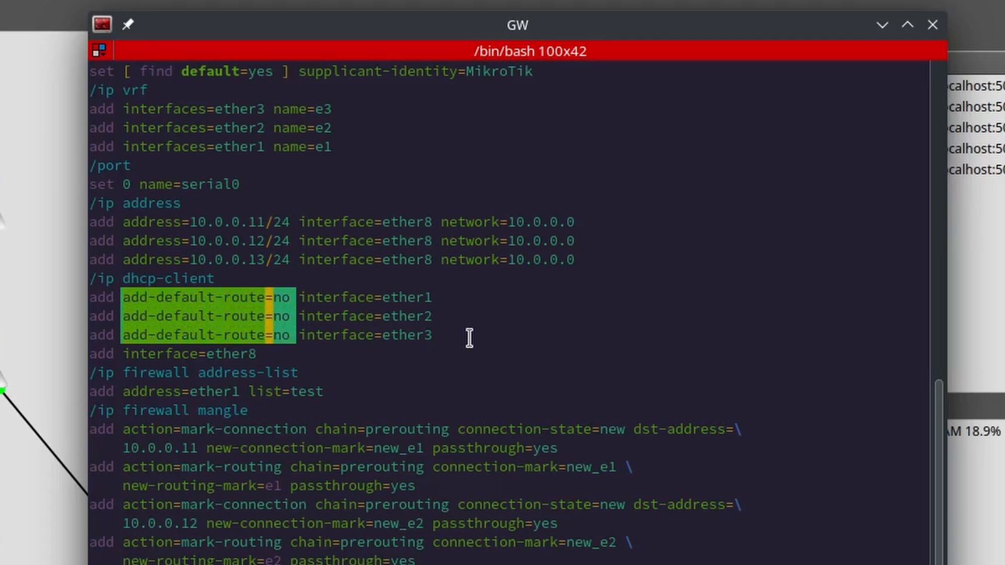
{"action": "scroll", "scroll_direction": "down", "scroll_amount": 3}
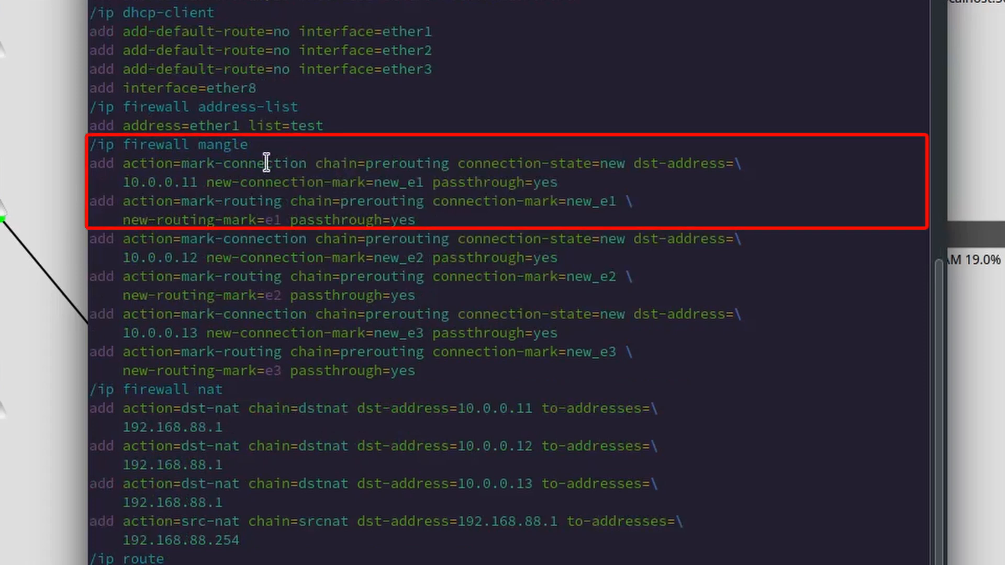
{"action": "mouse_move", "coordinate": [274, 144]}
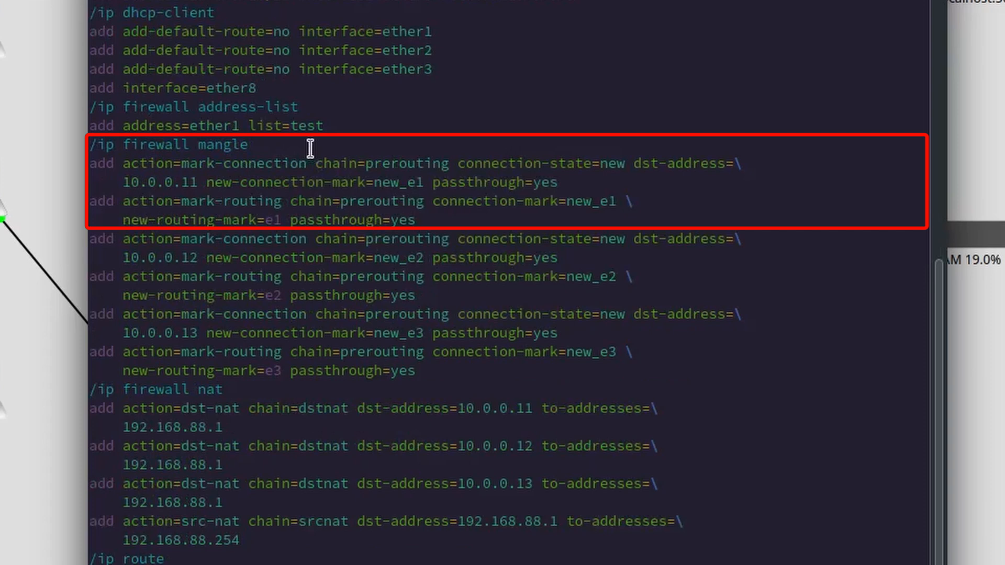
{"action": "mouse_move", "coordinate": [396, 102]}
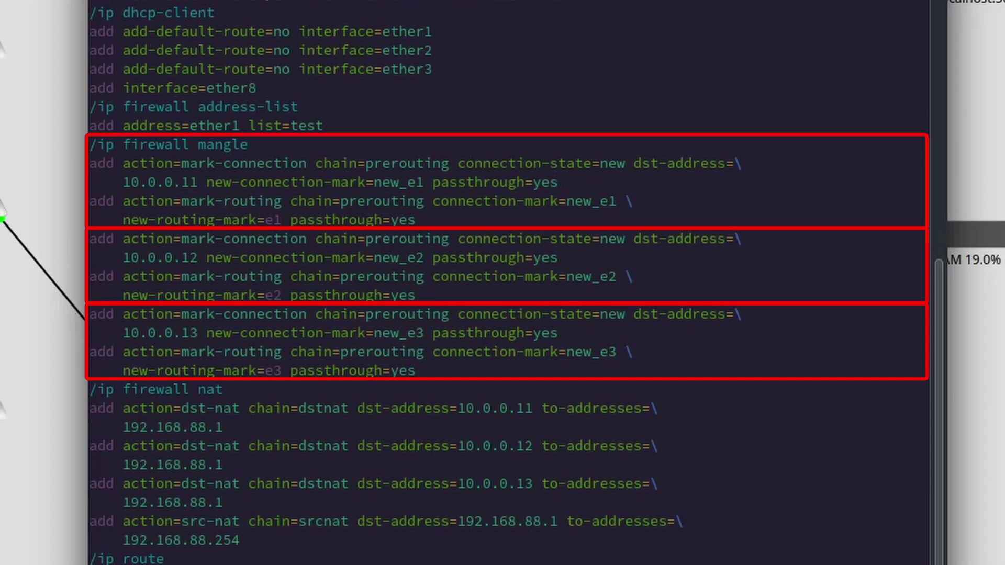
{"action": "scroll", "scroll_direction": "down", "scroll_amount": 3}
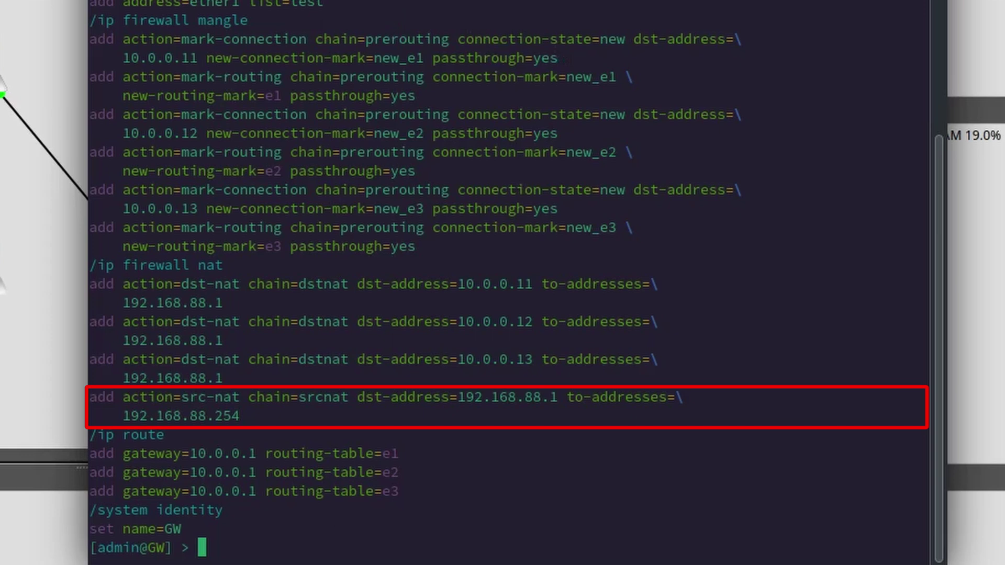
{"action": "scroll", "scroll_direction": "down", "scroll_amount": 3}
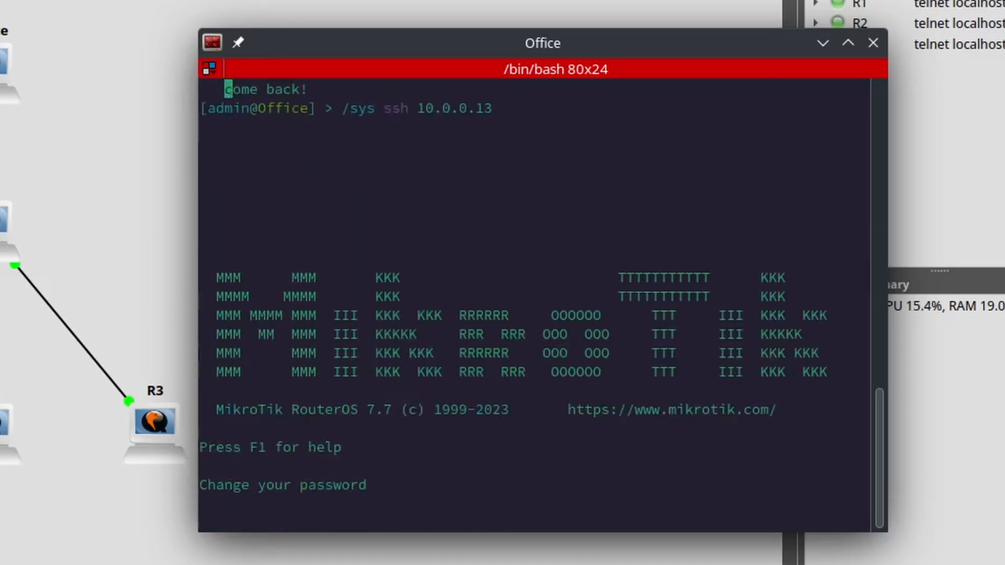
List R3's addresses over SSH showing 192.168.88.1/24 on ether1, then quit to Office.
{"action": "type", "text": "/ip add pr"}
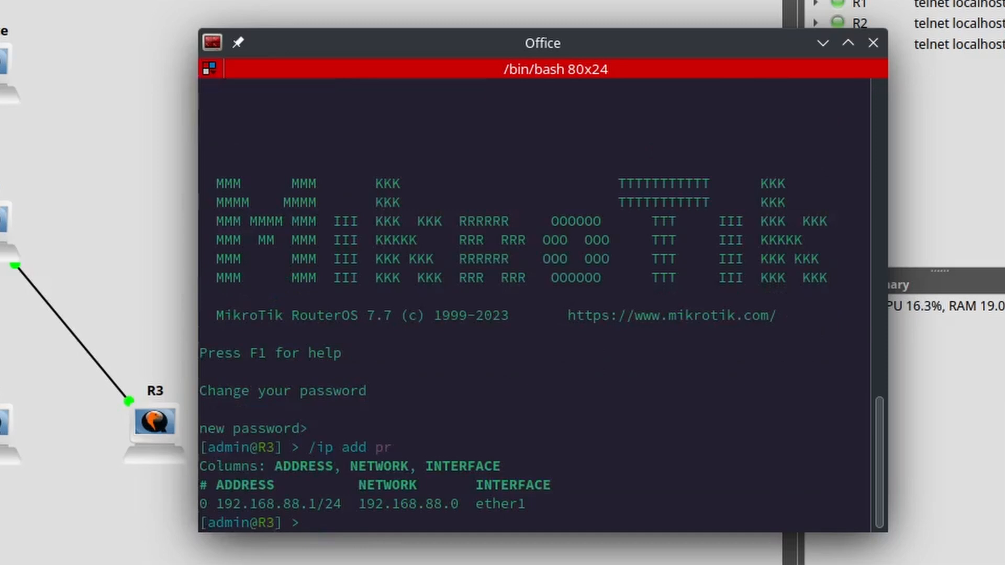
{"action": "type", "text": "quit"}
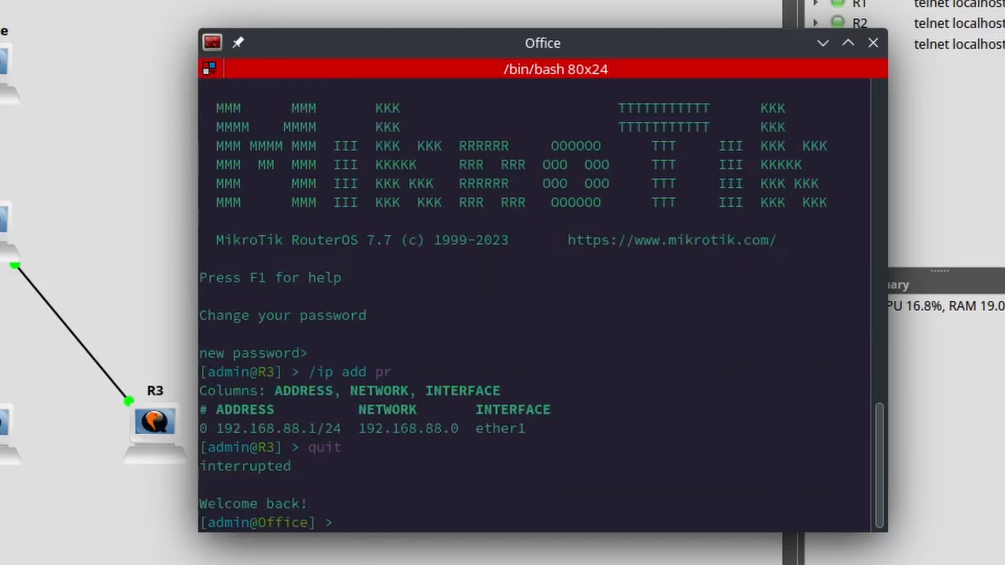